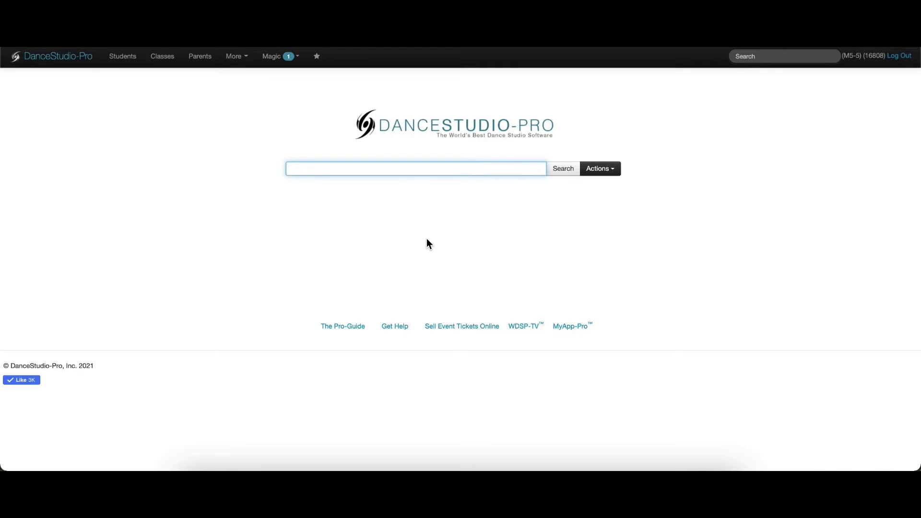
mouse_move(202, 172)
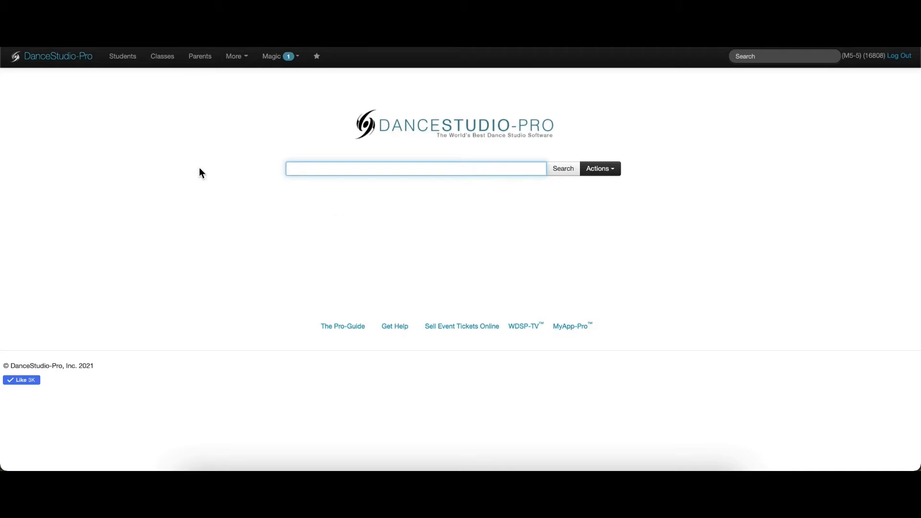
Step: Go to the Students list and view the first active student's record
click(122, 56)
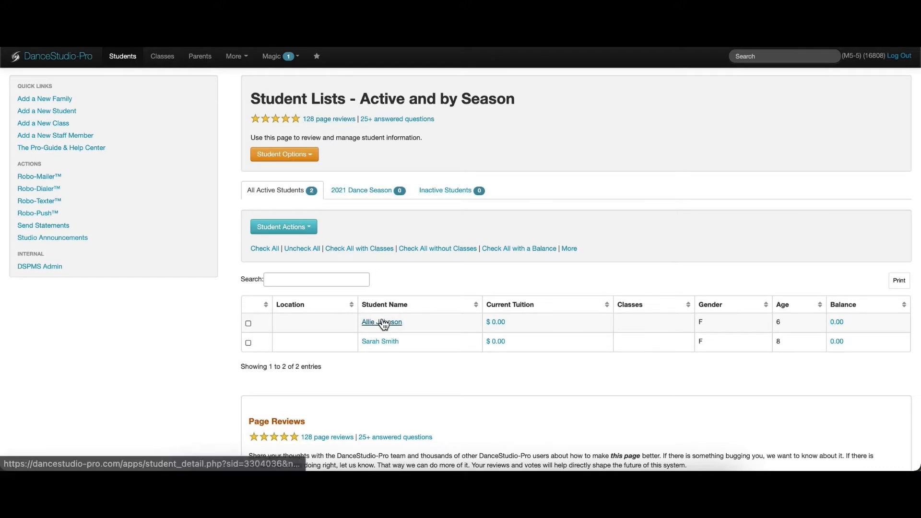
click(381, 323)
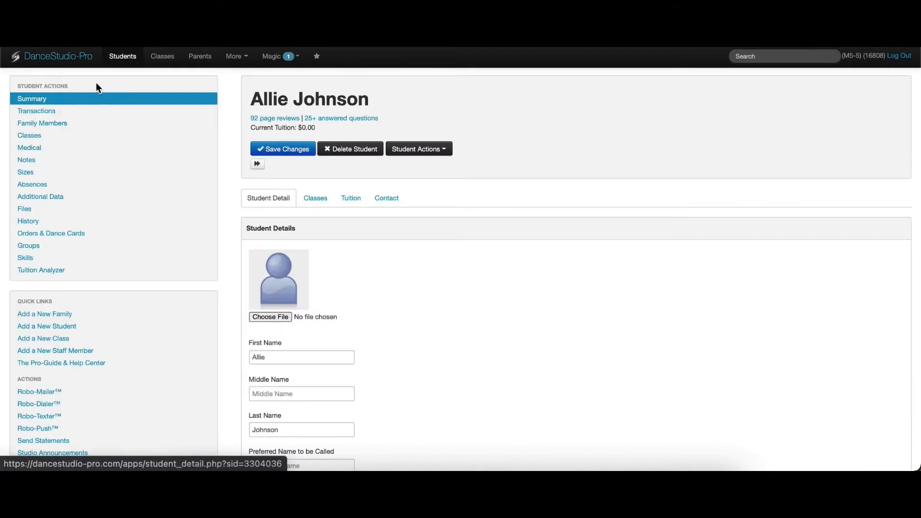
Step: On the student's Family Members page, search parents by the first name 'Heather'
click(42, 123)
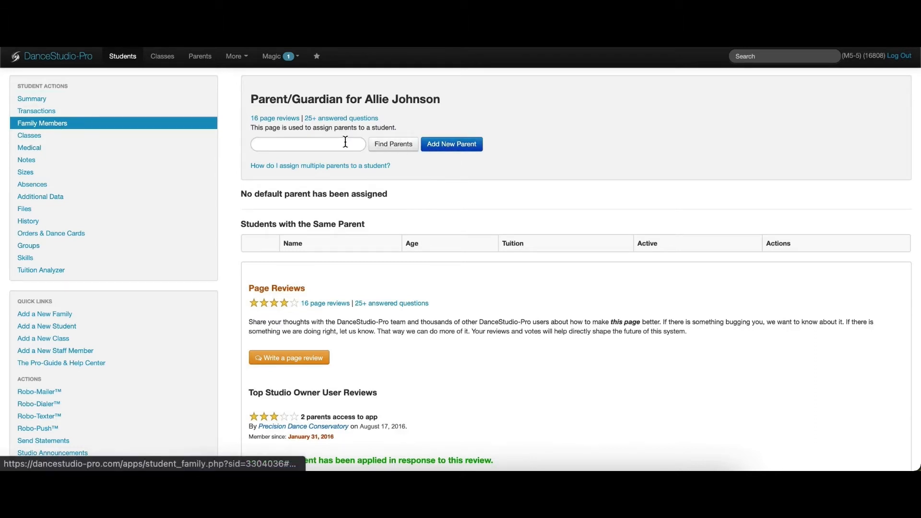
text(Heather)
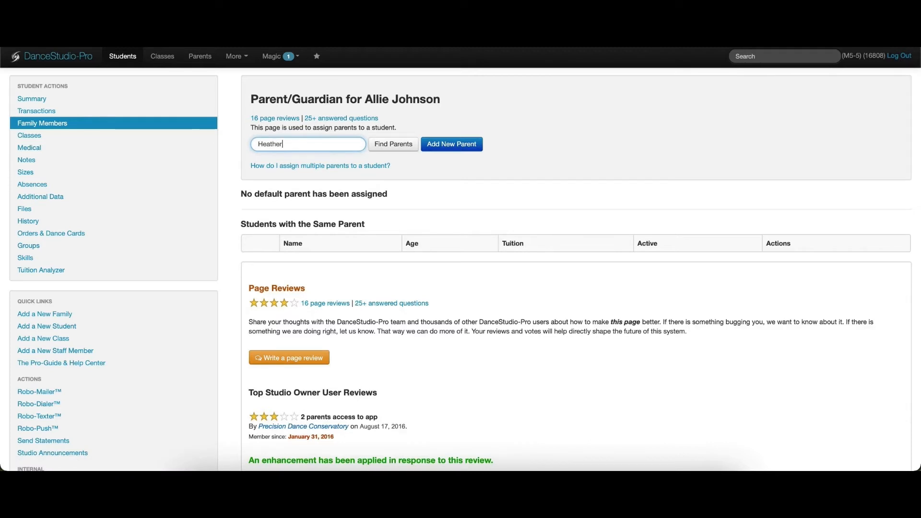
mouse_move(393, 144)
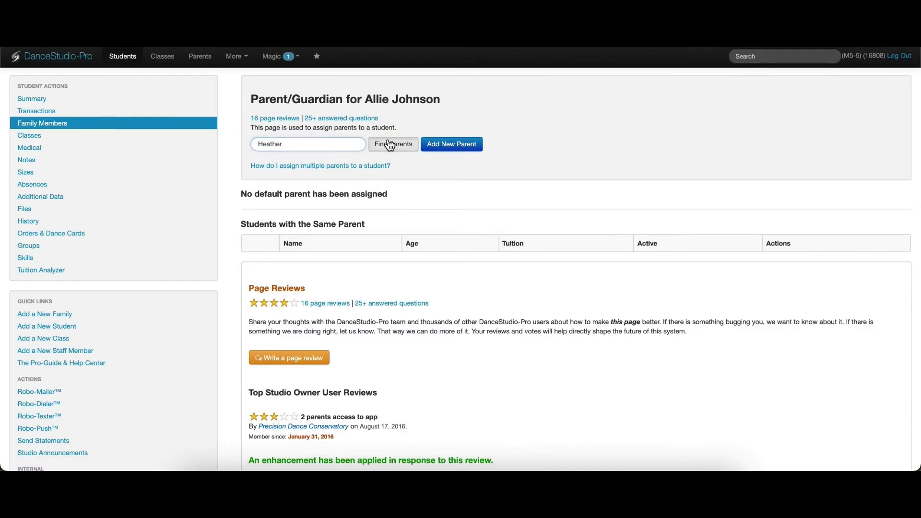
click(392, 144)
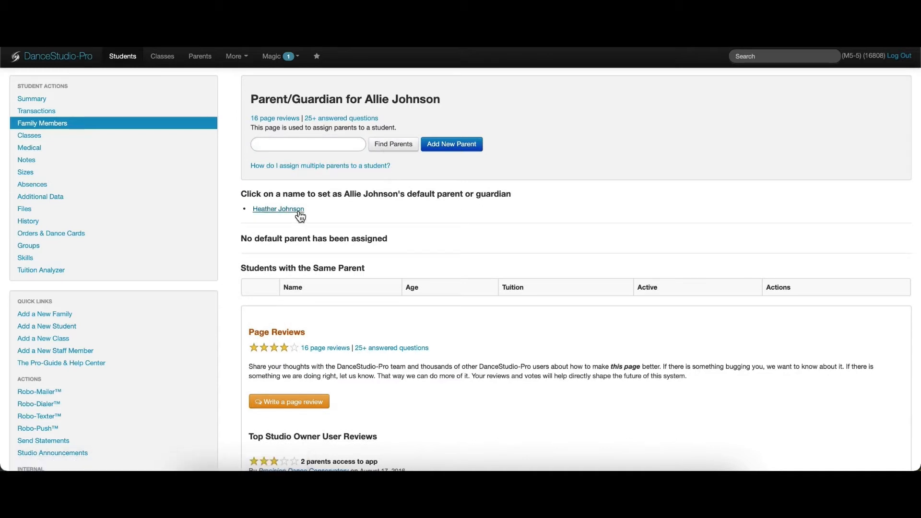
mouse_move(278, 210)
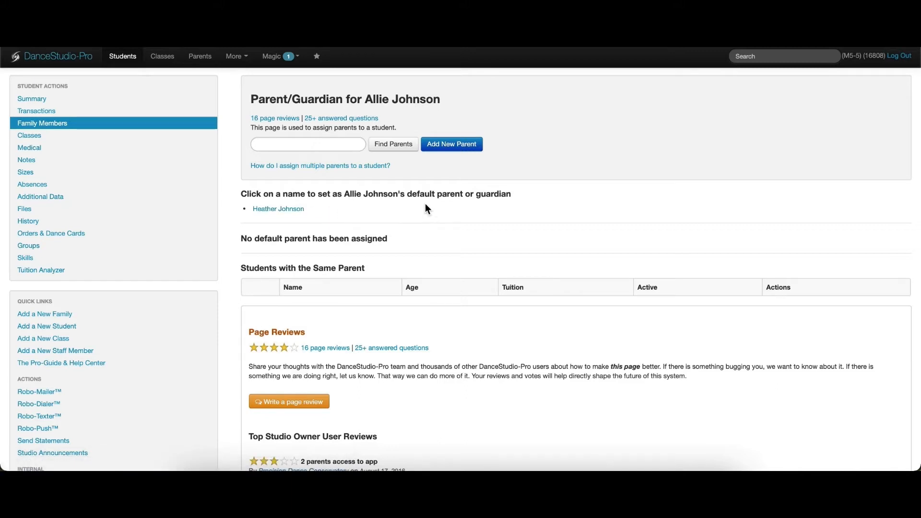
mouse_move(452, 144)
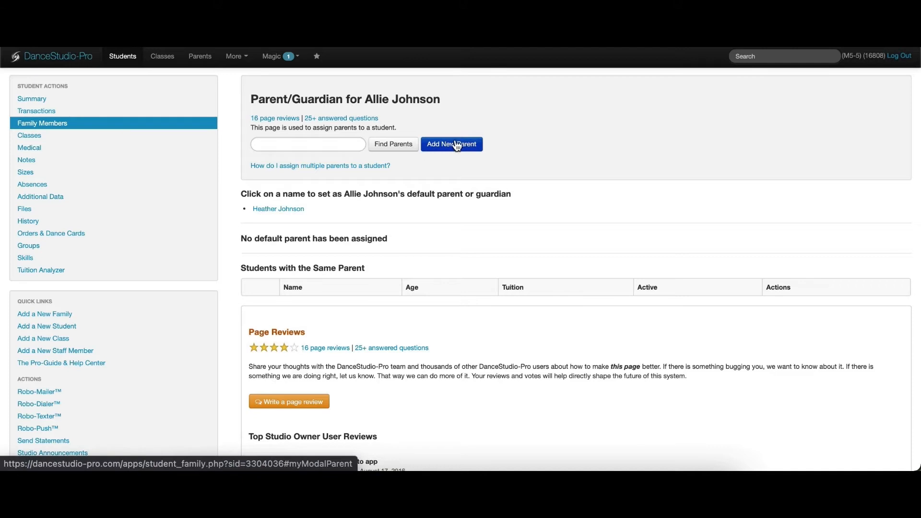
click(451, 144)
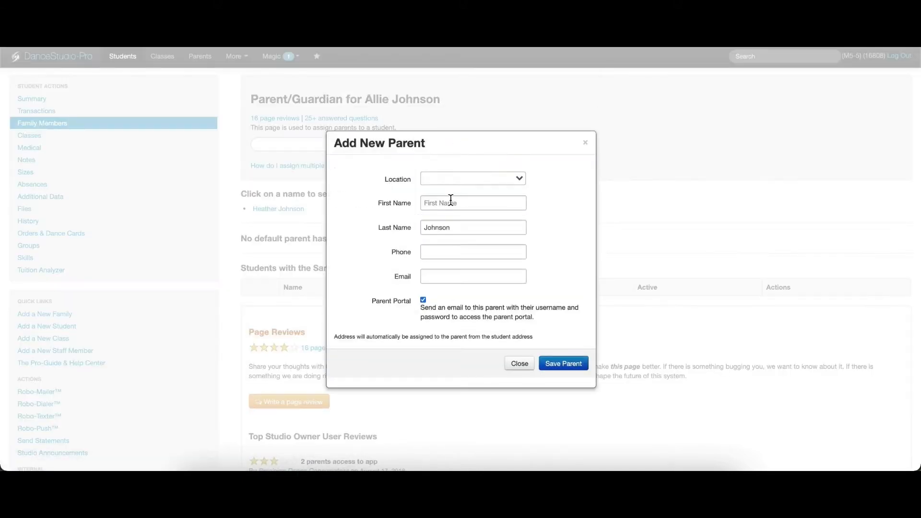
click(472, 202)
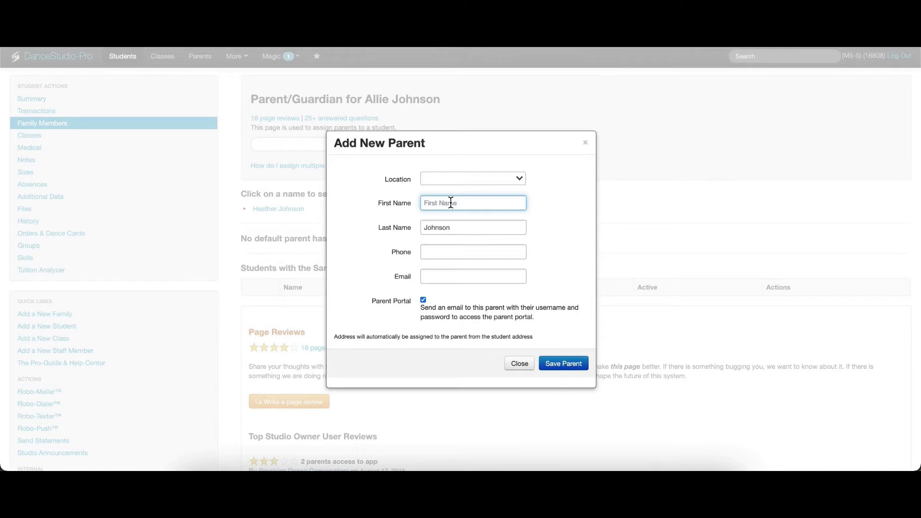
text(Bradley)
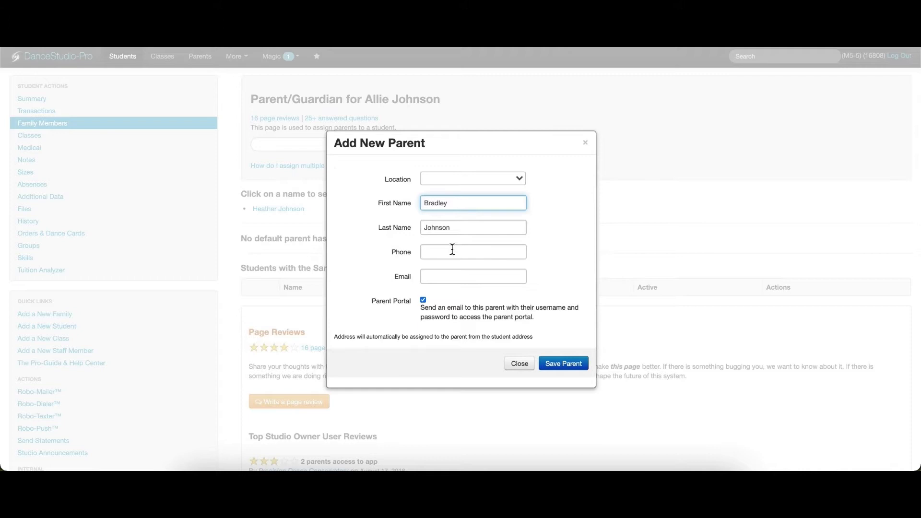
text(555-555)
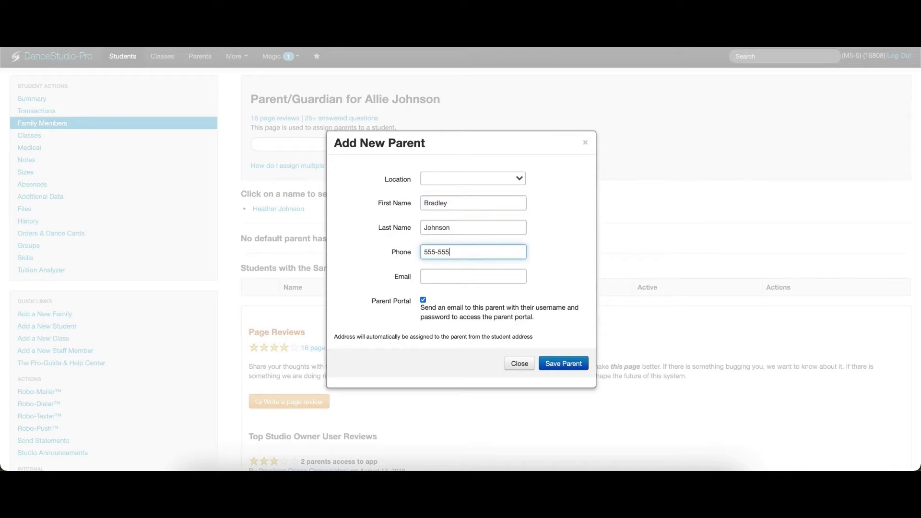
text(-5555)
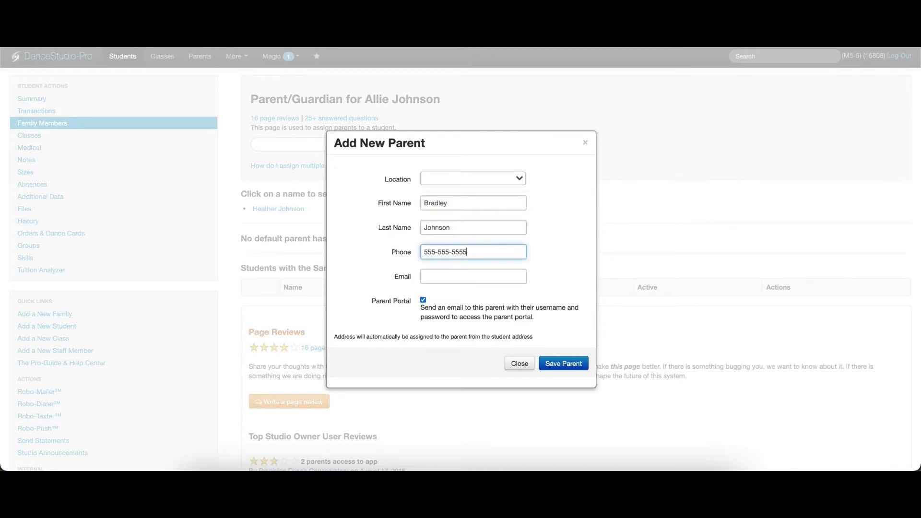
text(Bradleyjohnson@test.com)
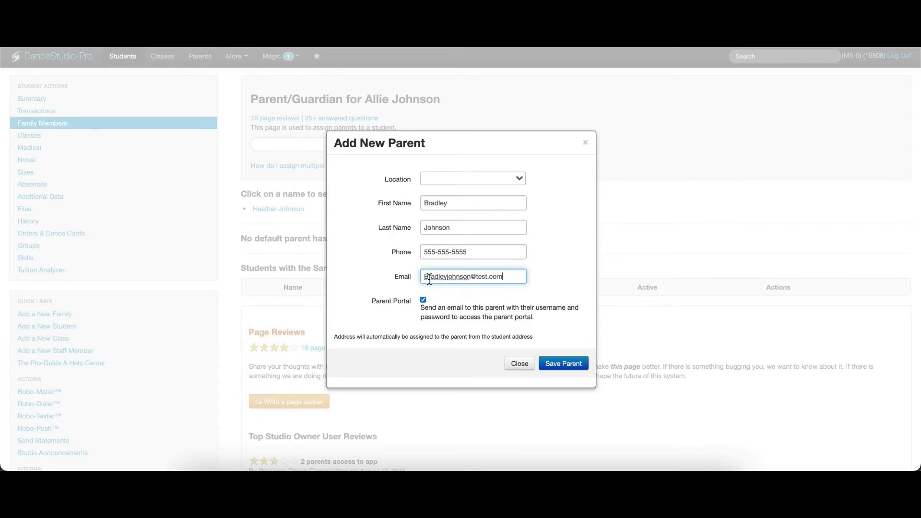
click(423, 300)
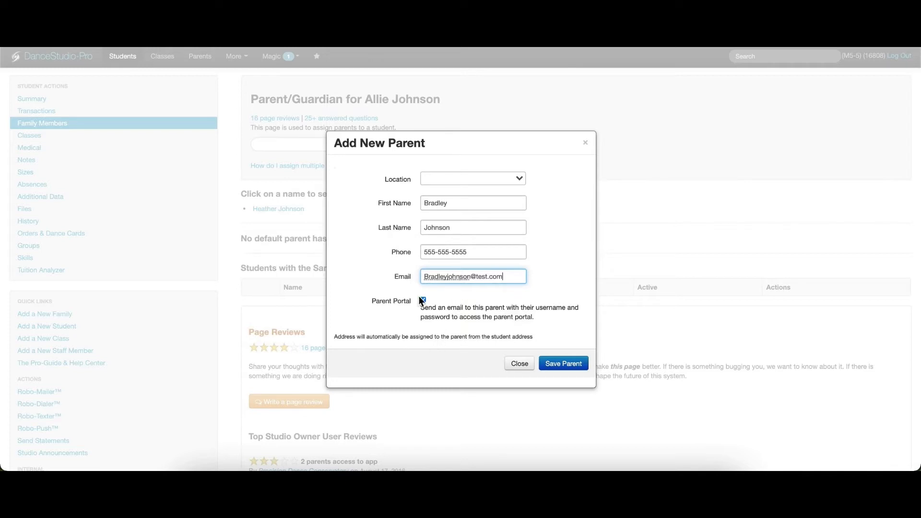
click(423, 300)
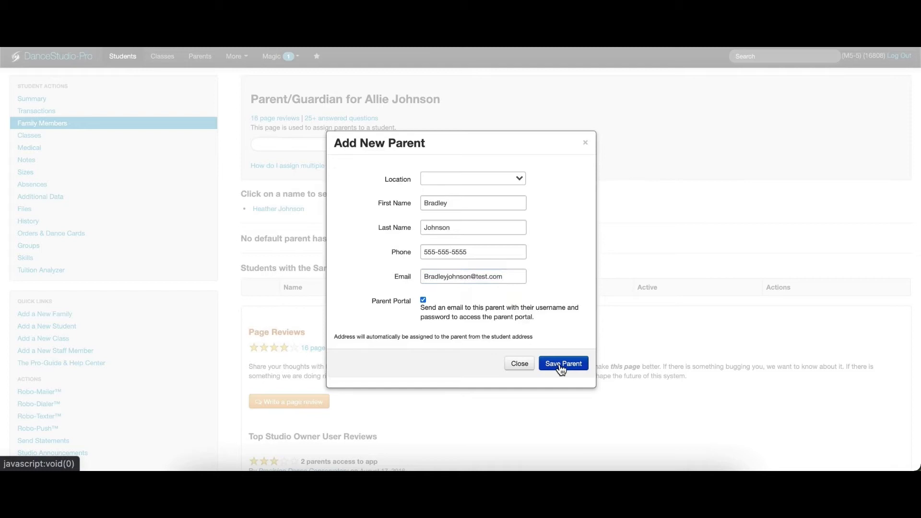
click(563, 363)
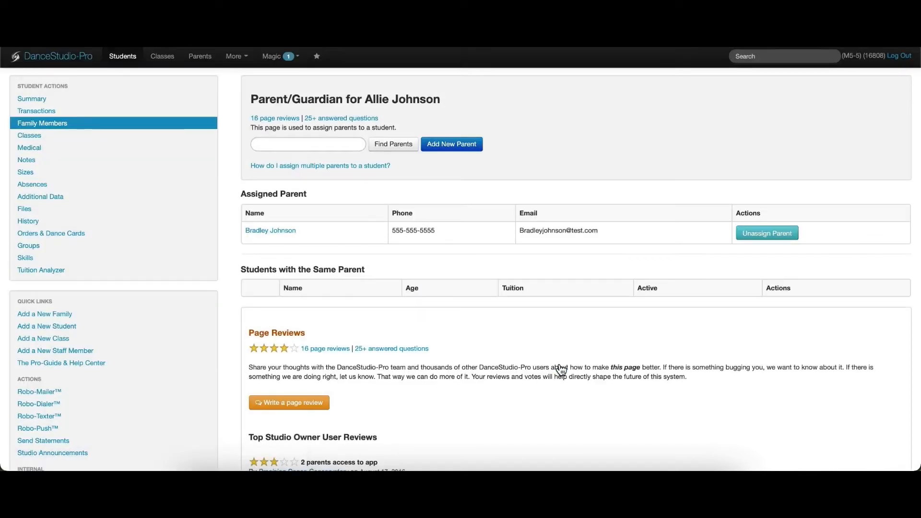
mouse_move(238, 229)
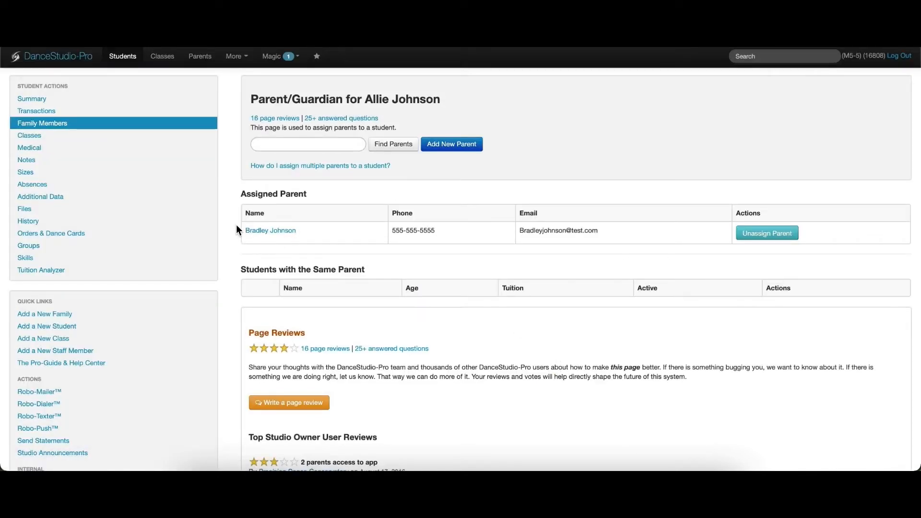
mouse_move(271, 230)
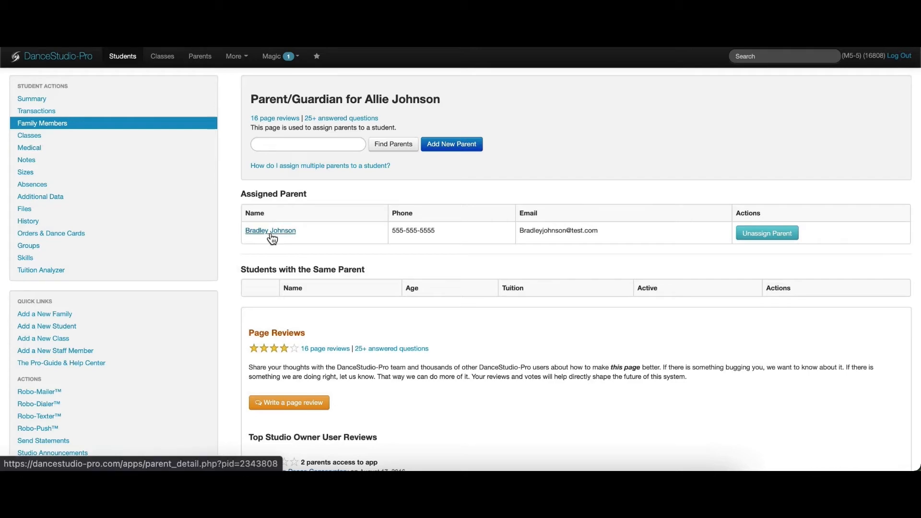
Step: View the newly assigned parent's record and save its details
click(271, 230)
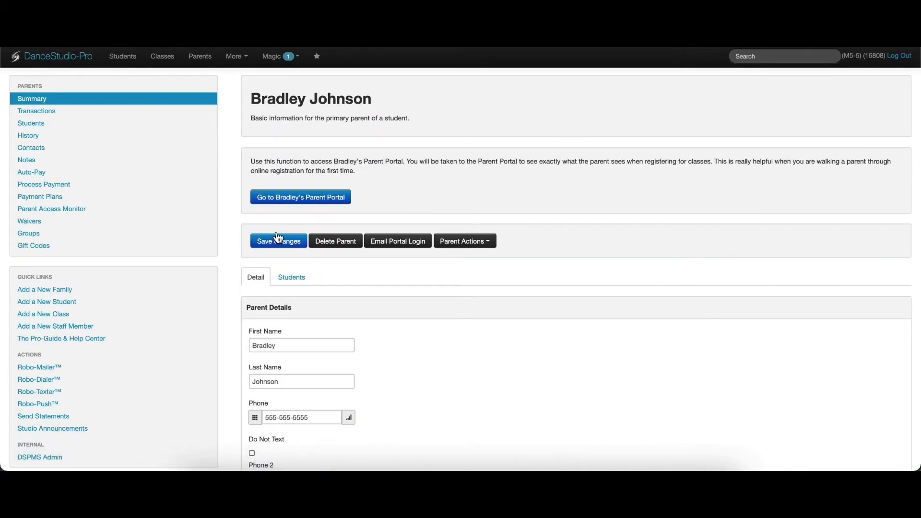
click(291, 276)
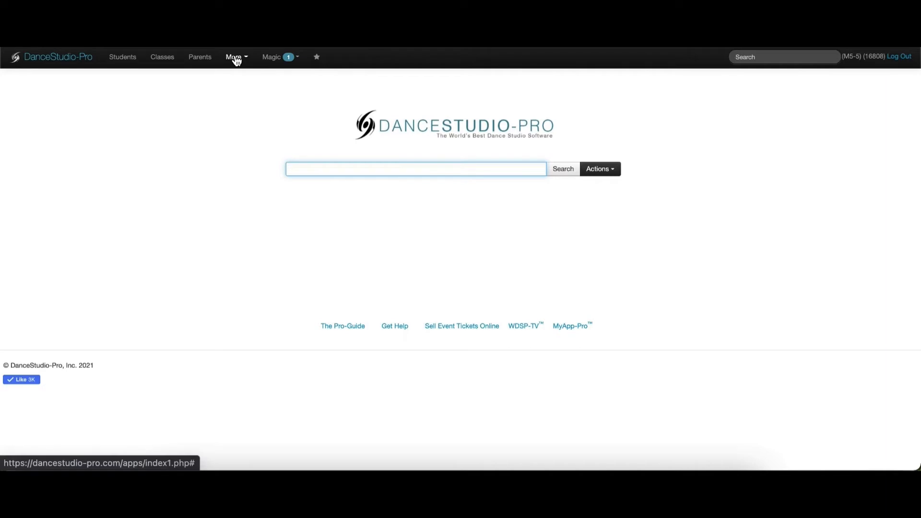
Step: Go to Seasons under More and start a new season form
click(235, 57)
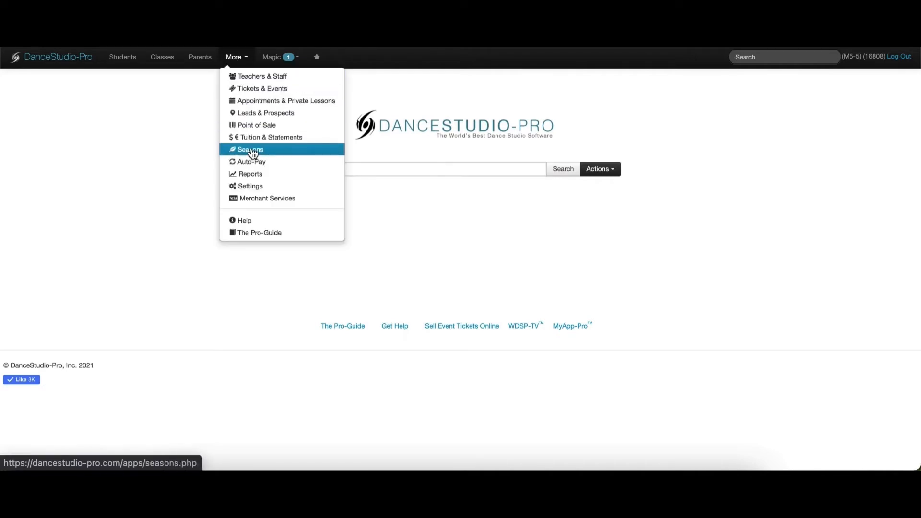
click(251, 150)
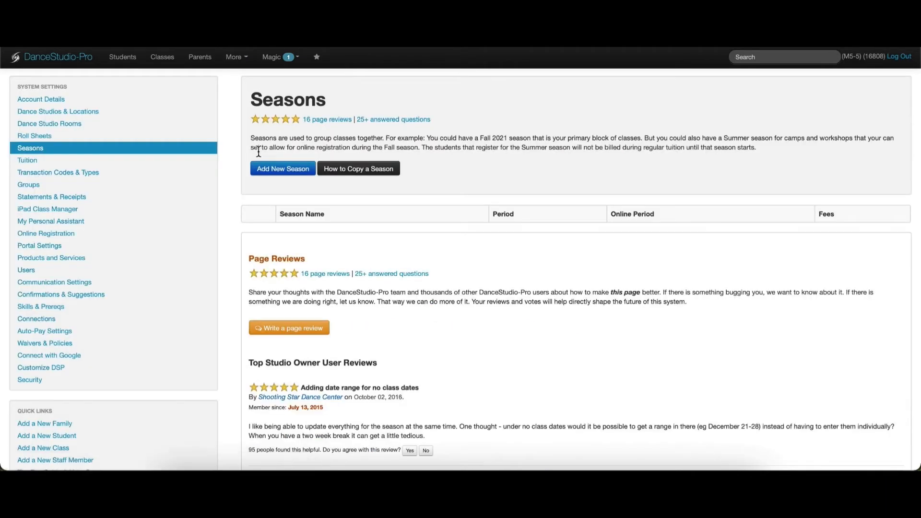
click(282, 169)
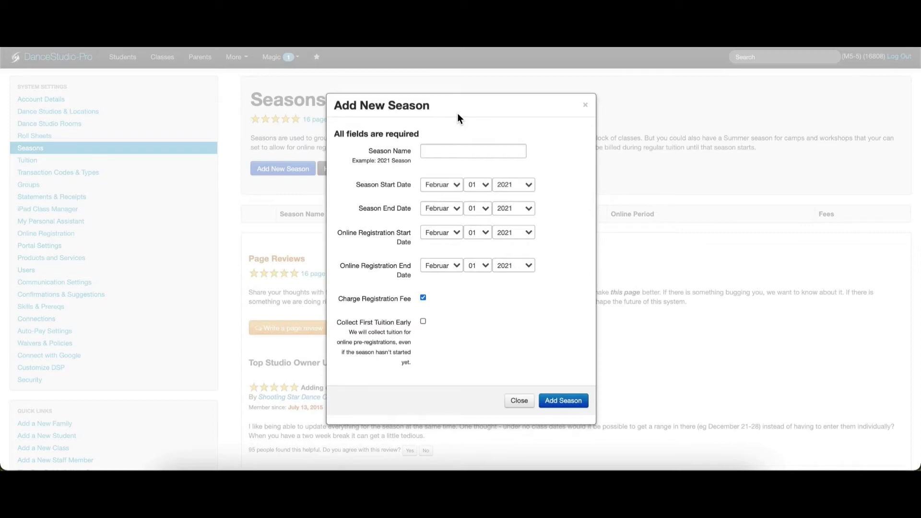
Step: Name the season '2021 Dance Season' and set it to end in December
click(472, 151)
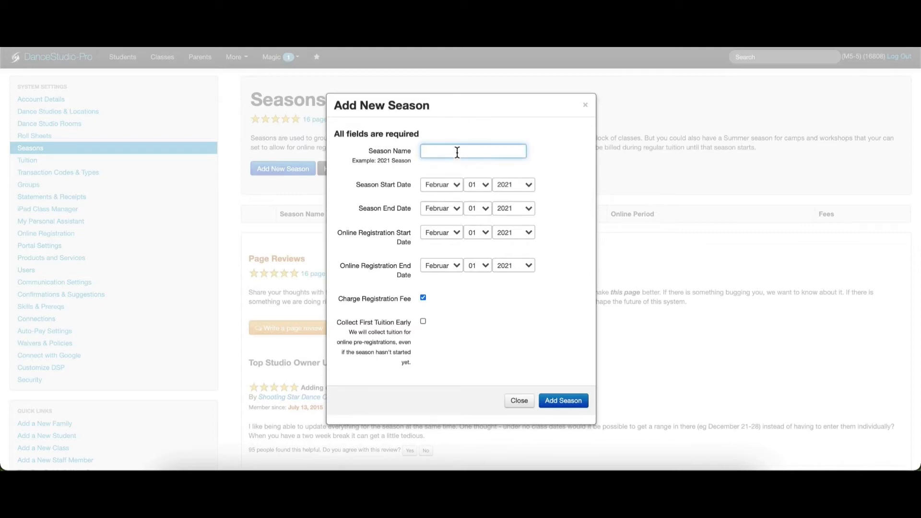
text(2021 Dance)
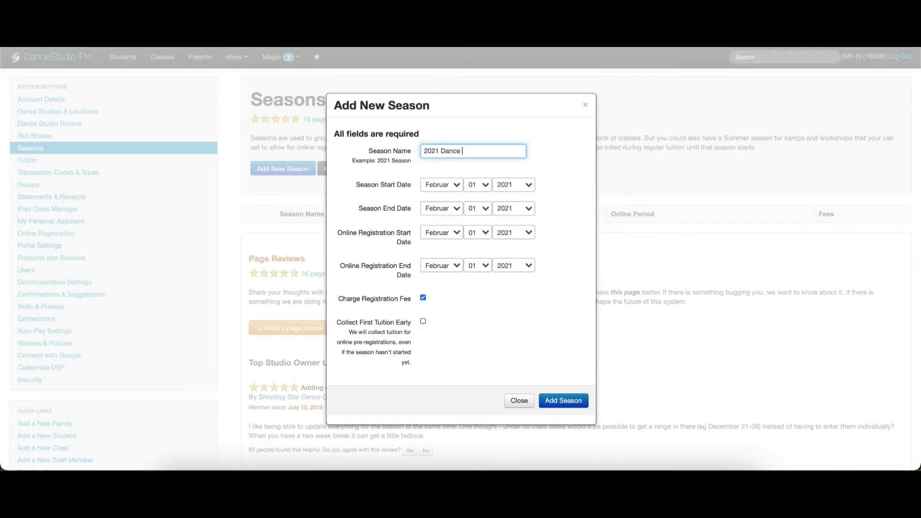
text(Season)
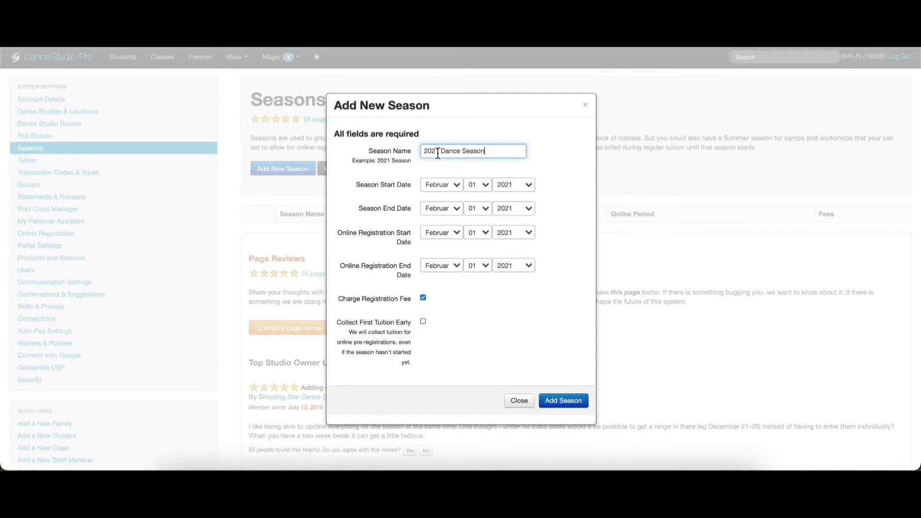
click(442, 185)
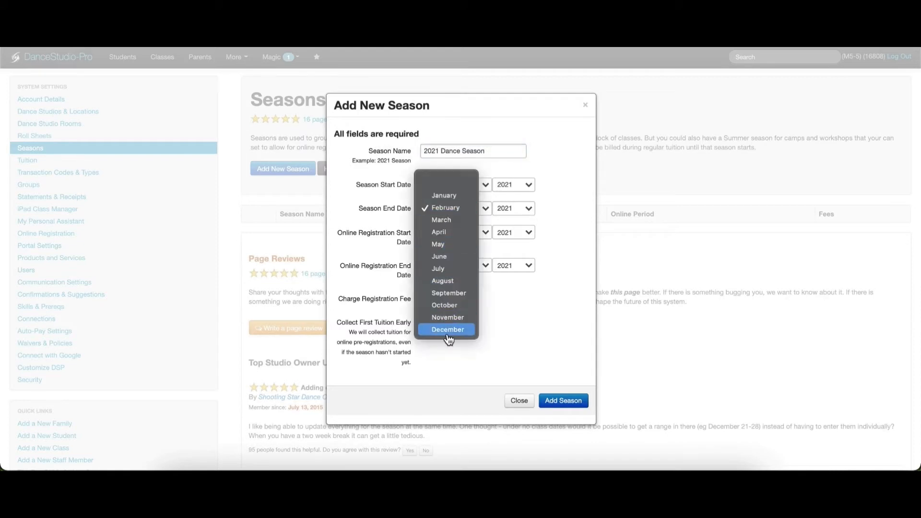
click(448, 329)
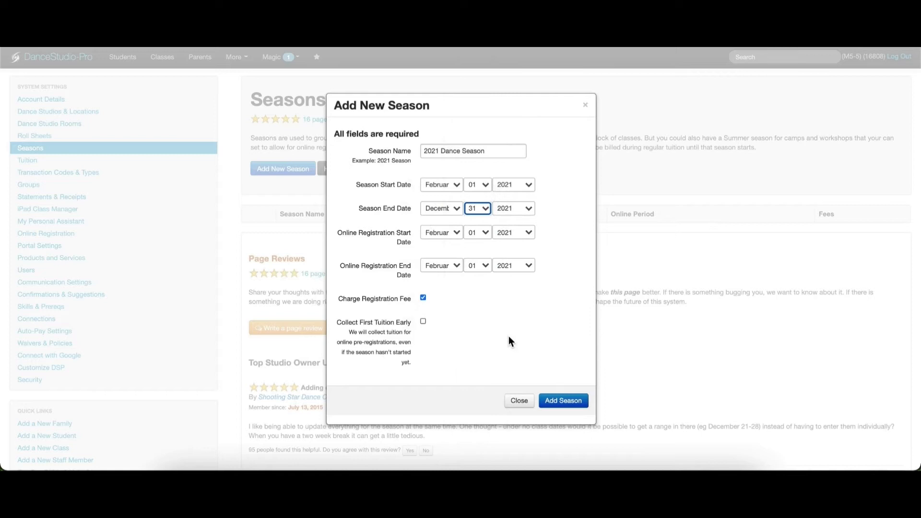
mouse_move(562, 295)
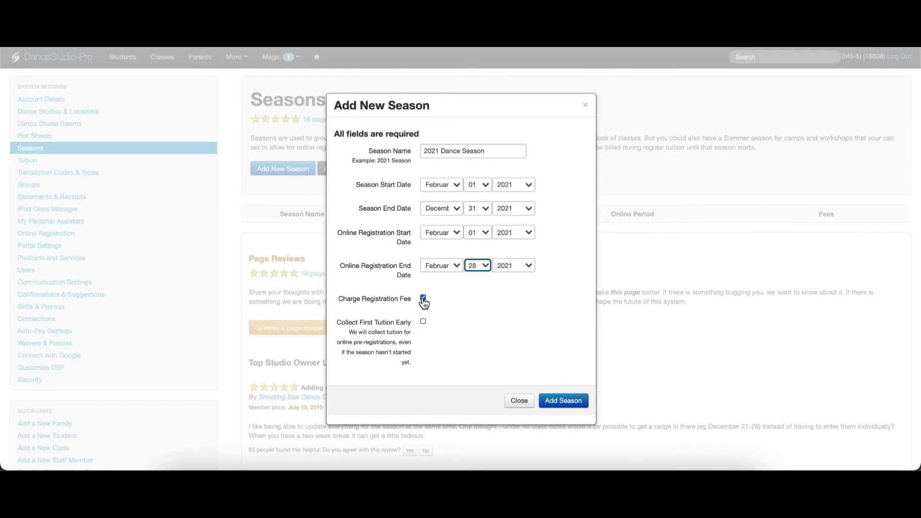
Step: Enable Charge Registration Fee and Collect First Tuition Early, save the season, and view its details
click(423, 298)
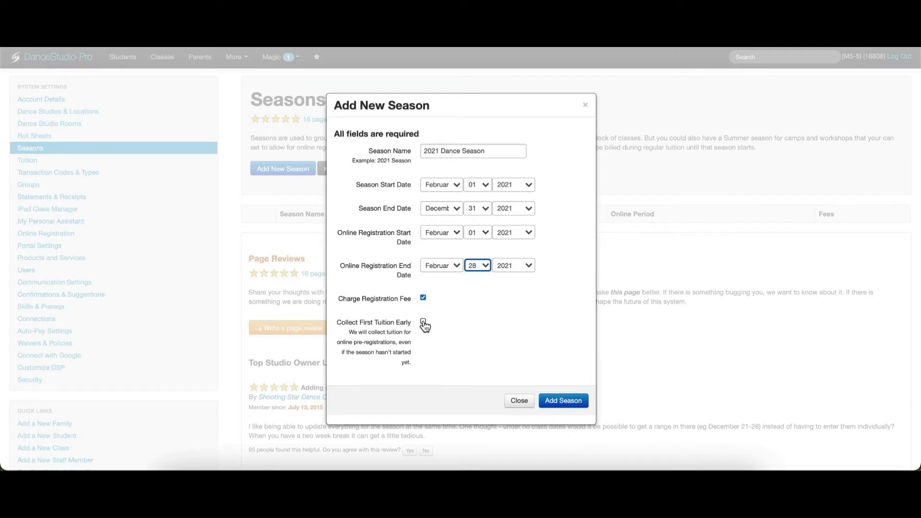
click(422, 323)
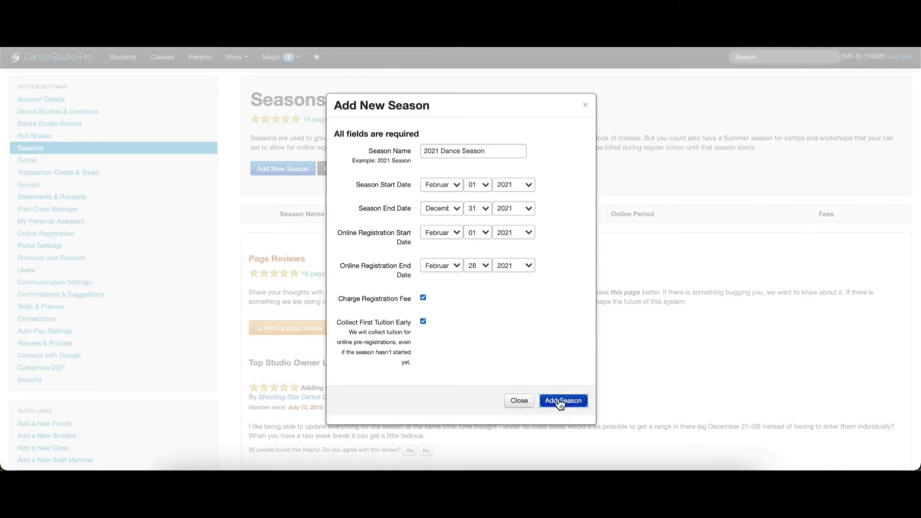
click(563, 402)
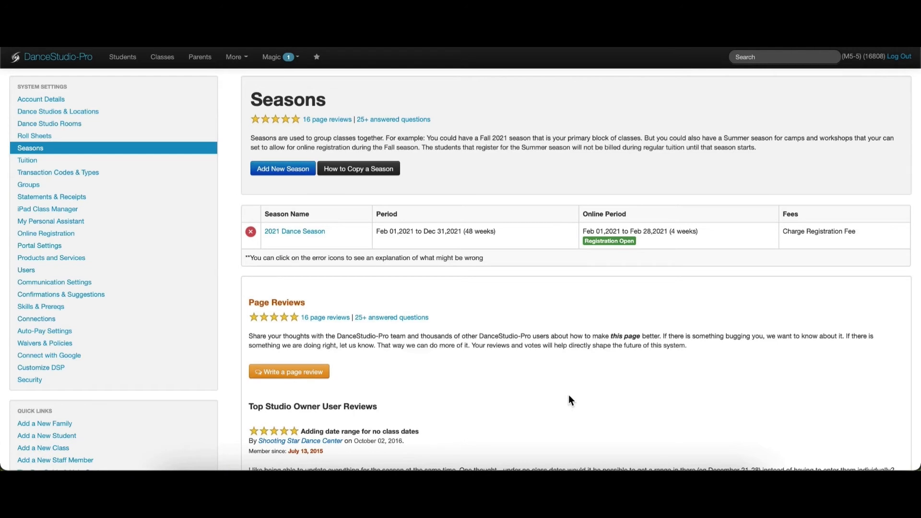
mouse_move(477, 325)
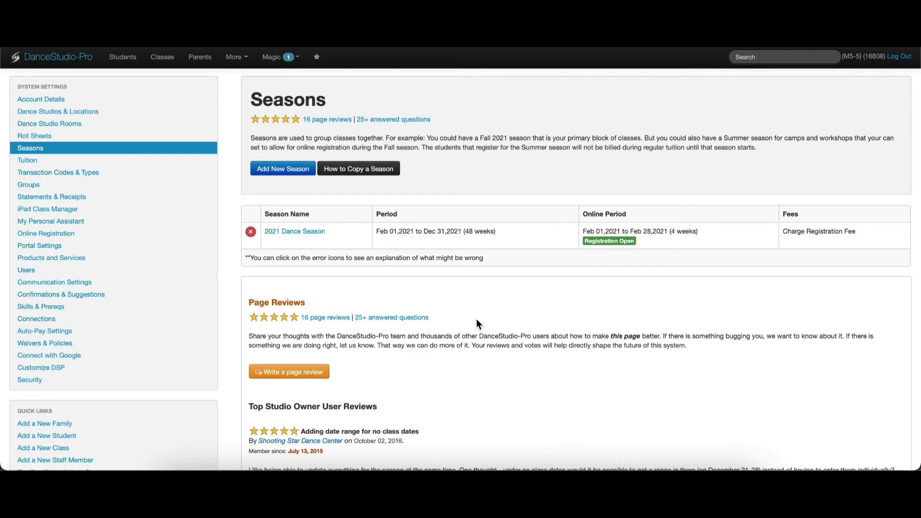
click(294, 231)
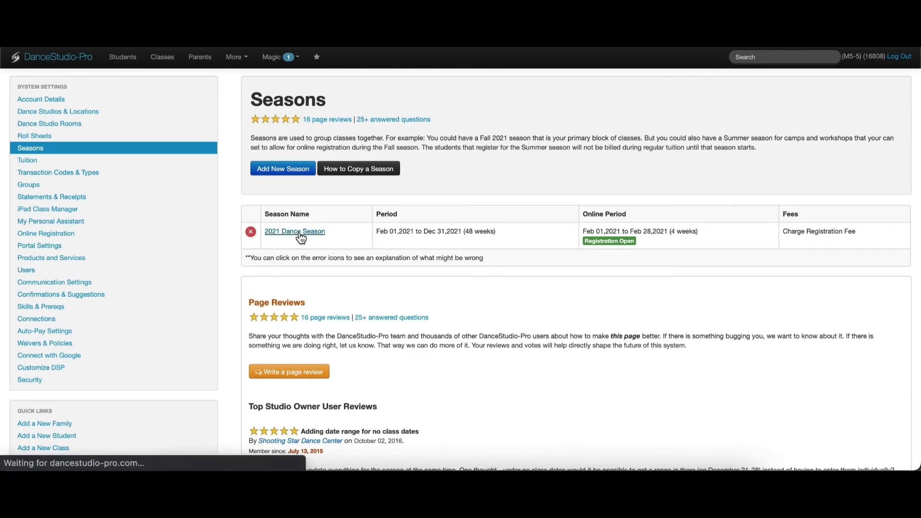
click(294, 231)
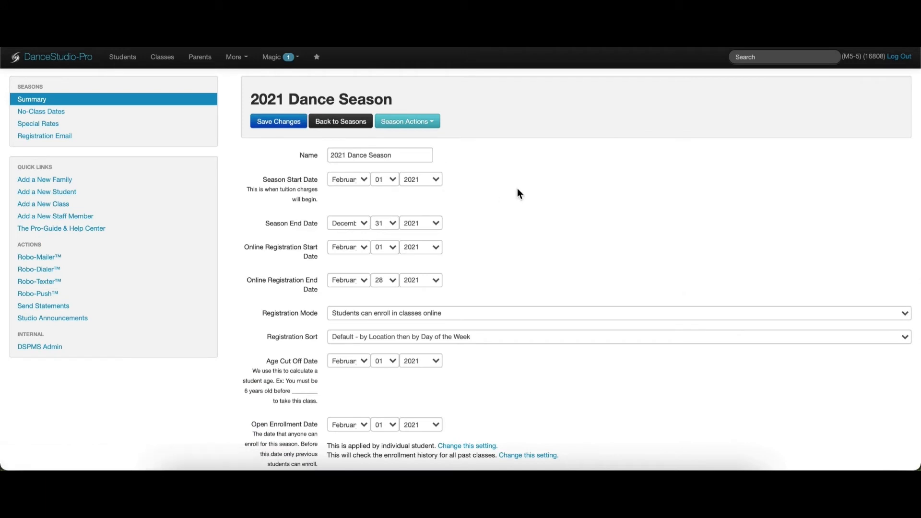
mouse_move(525, 241)
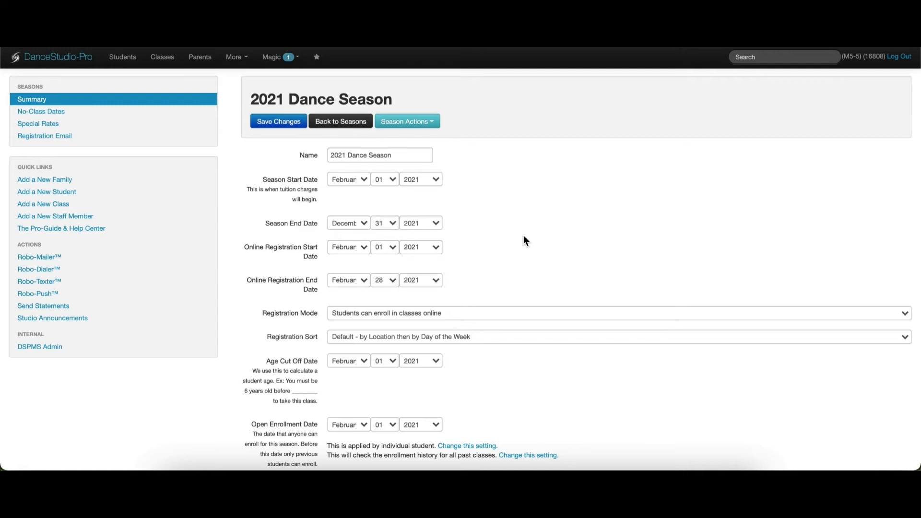
scroll(down, 3)
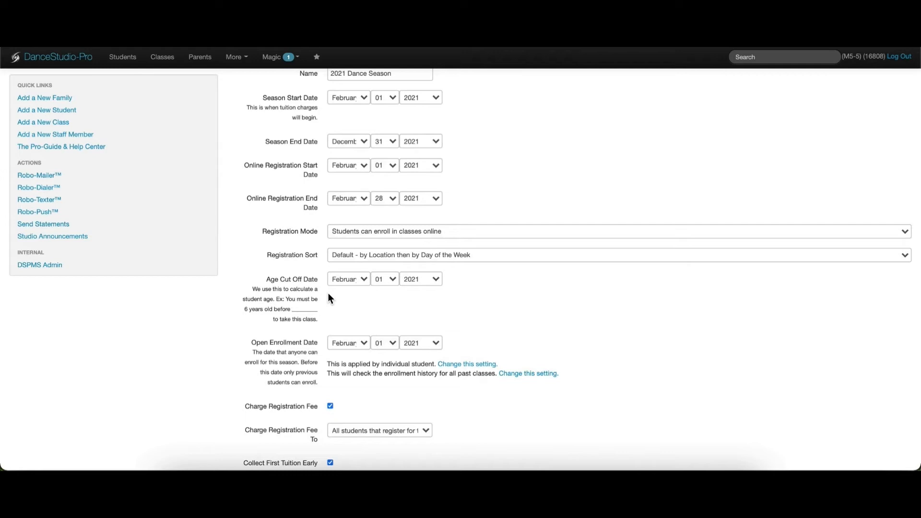
mouse_move(459, 286)
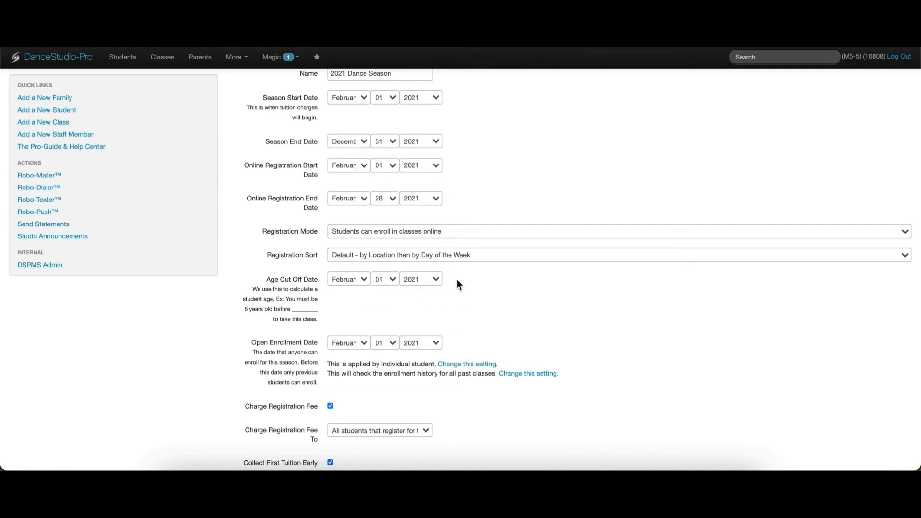
mouse_move(461, 100)
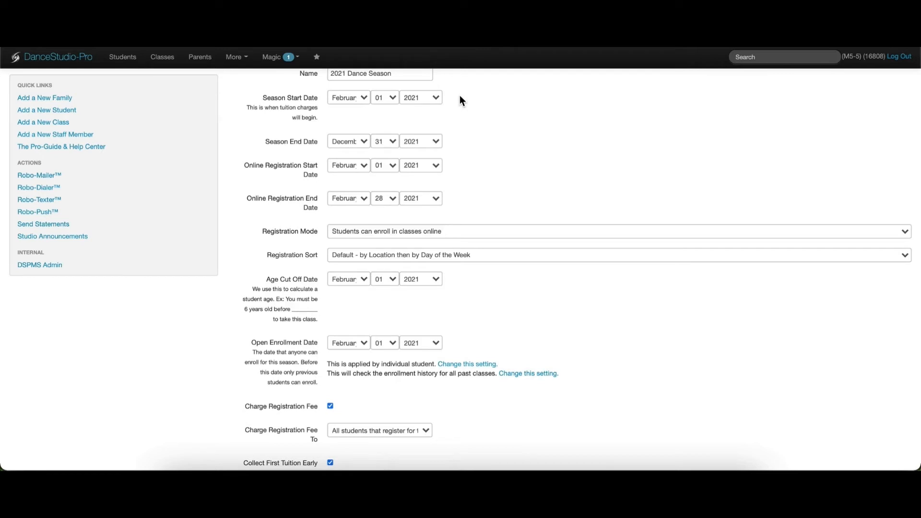
mouse_move(334, 303)
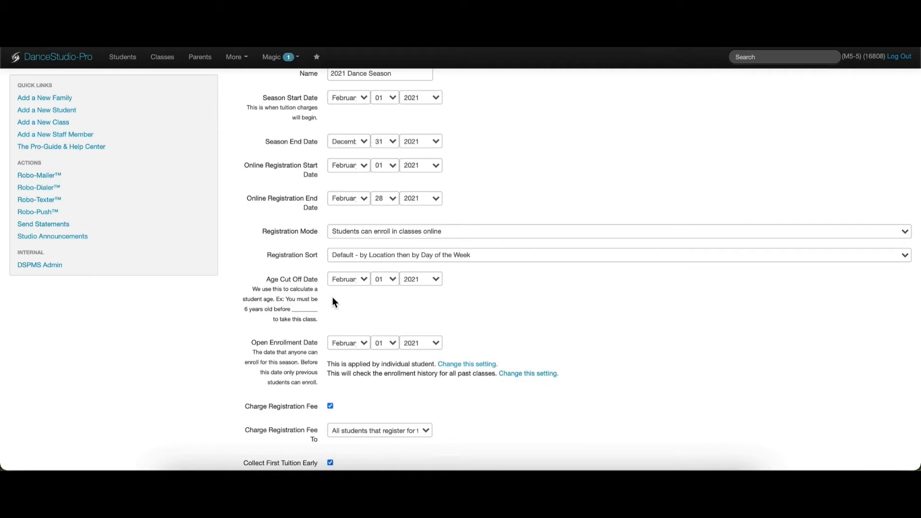
mouse_move(236, 243)
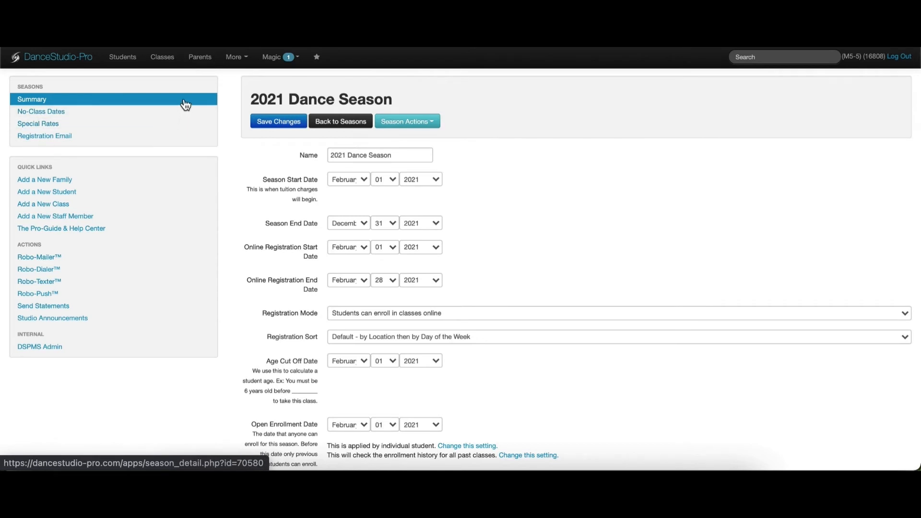
mouse_move(187, 97)
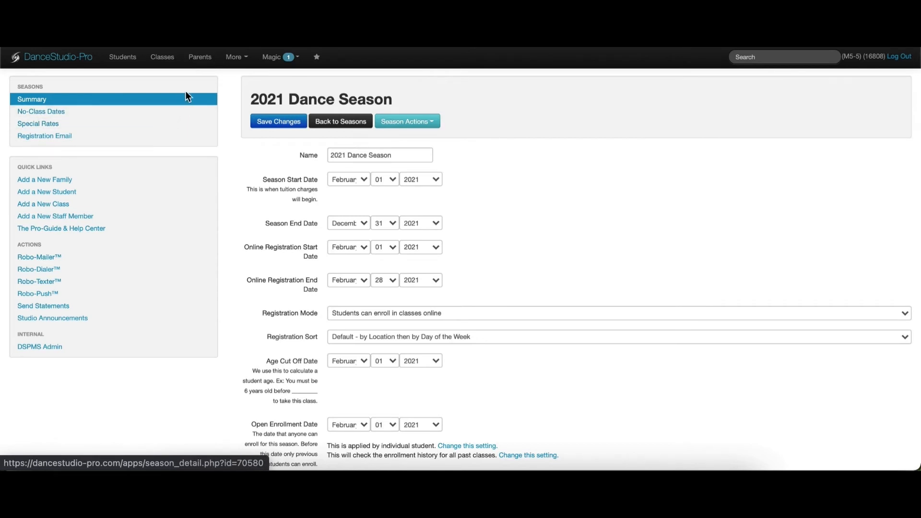
mouse_move(161, 87)
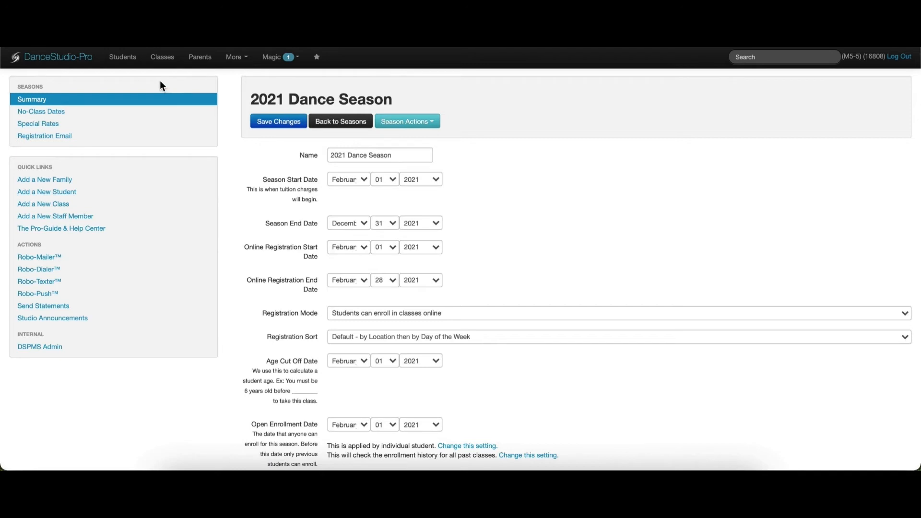
mouse_move(40, 111)
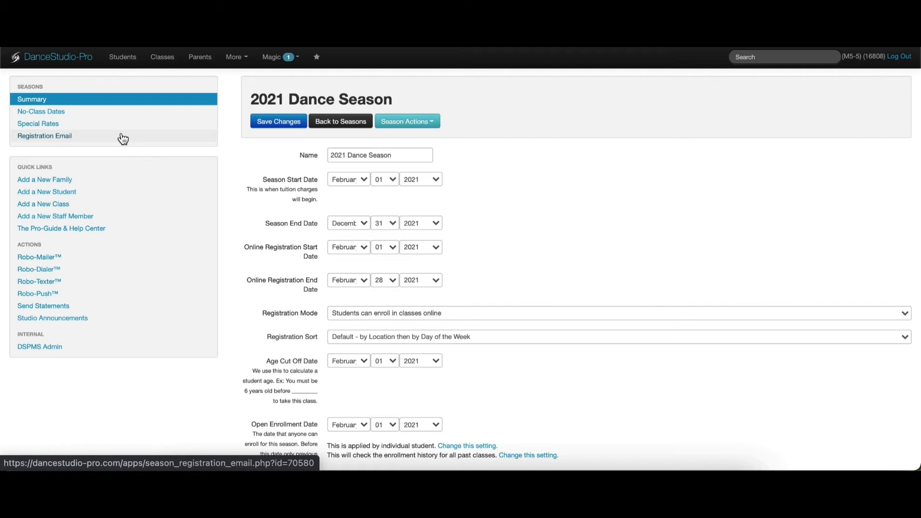
mouse_move(119, 124)
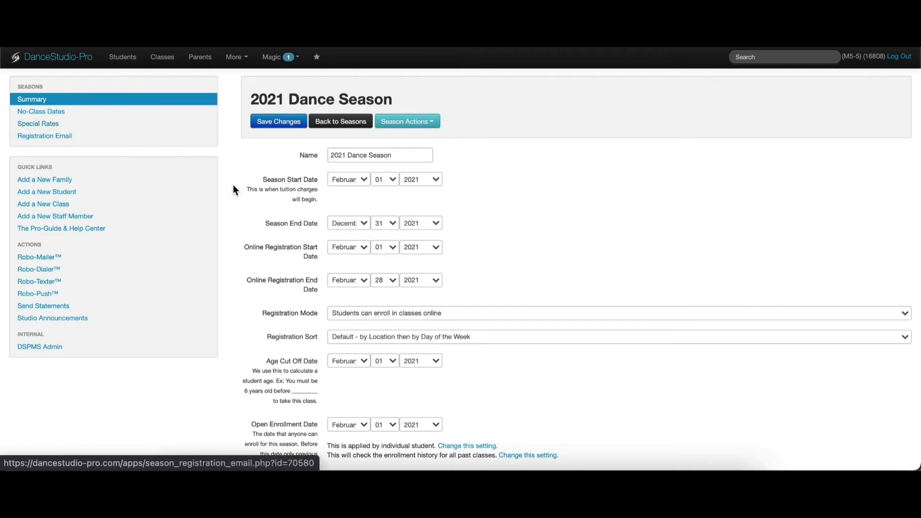
scroll(down, 3)
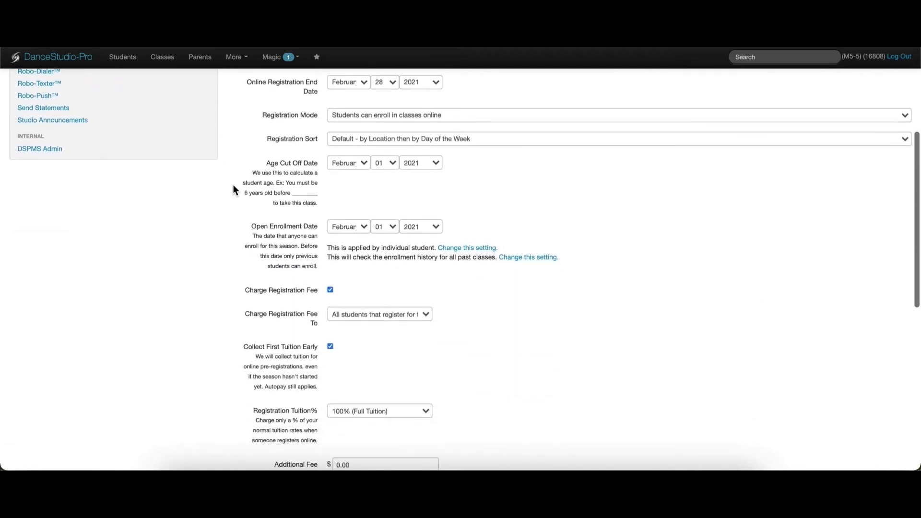
scroll(down, 3)
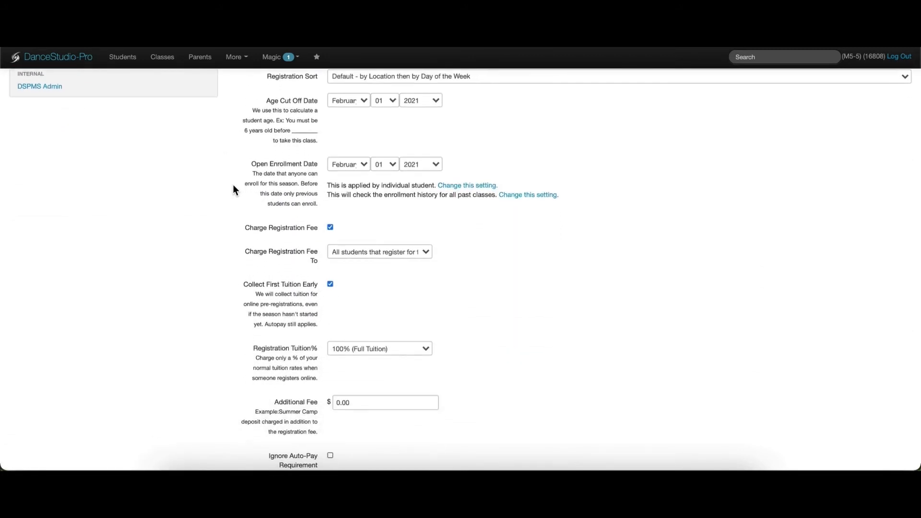
scroll(down, 3)
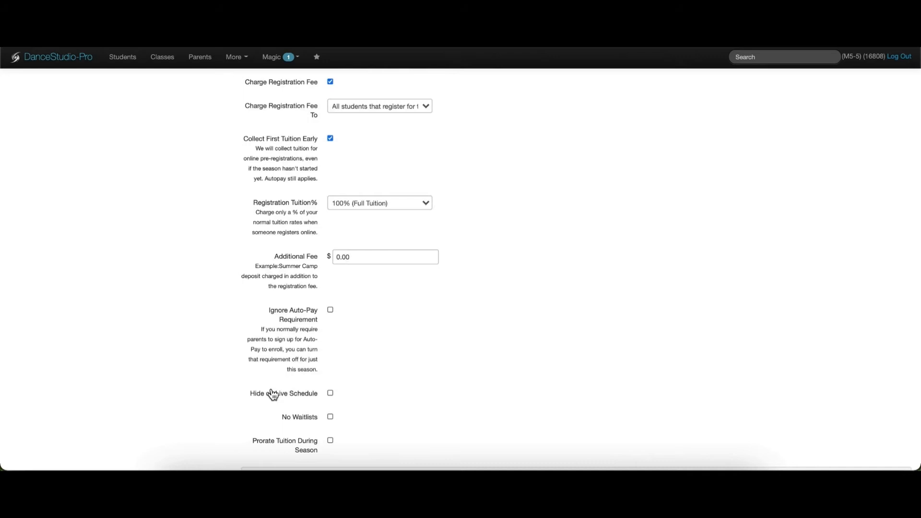
mouse_move(294, 424)
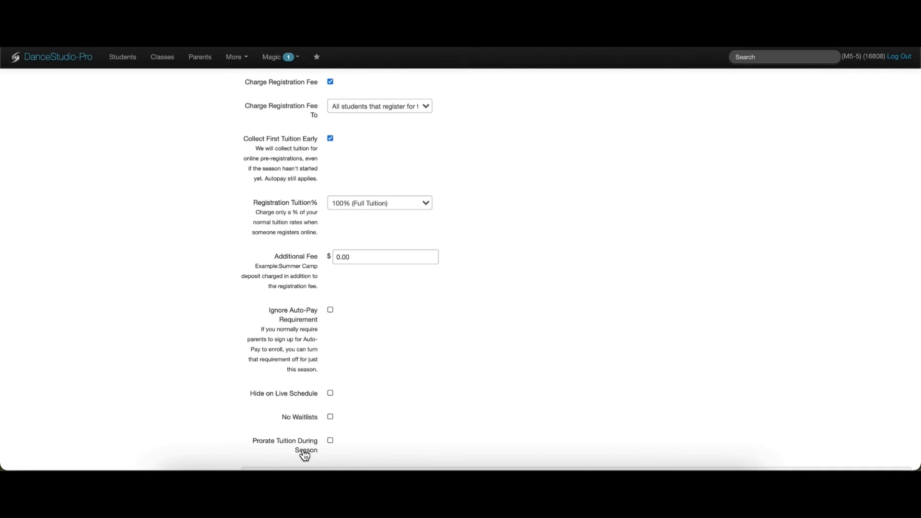
scroll(down, 3)
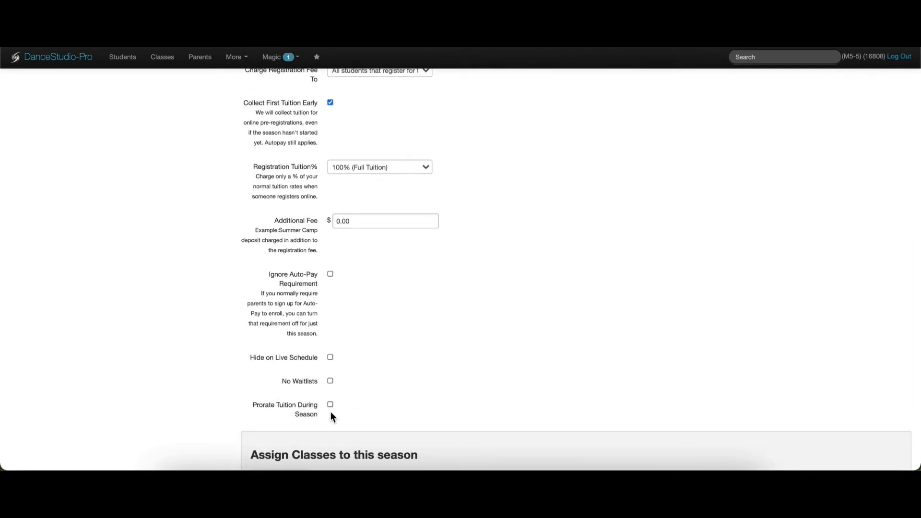
mouse_move(198, 323)
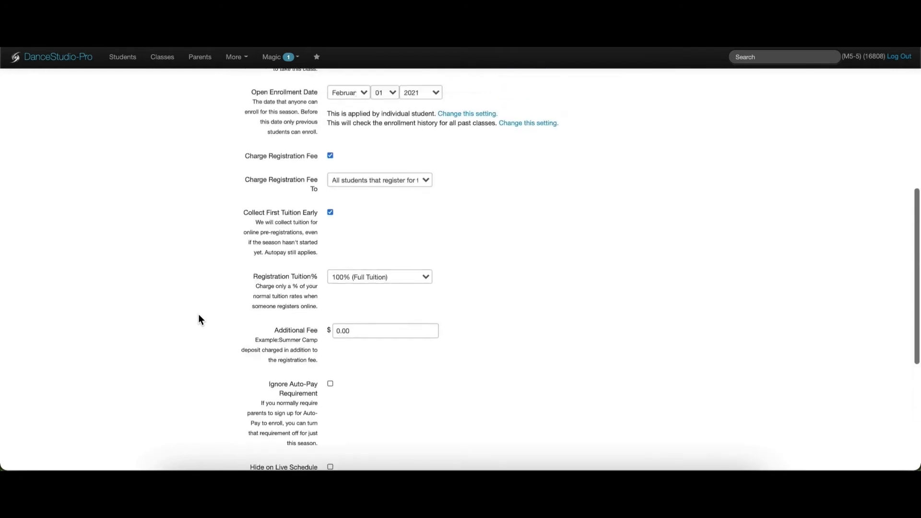
scroll(up, 3)
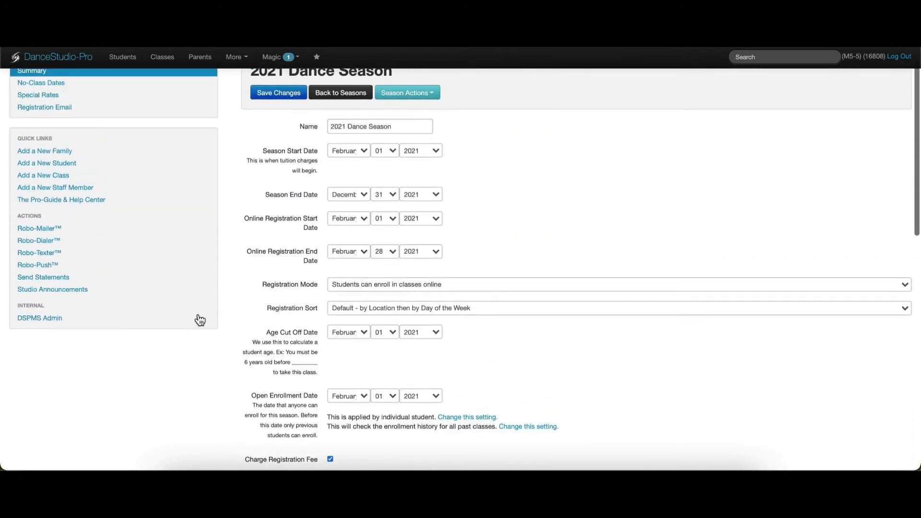
scroll(down, 3)
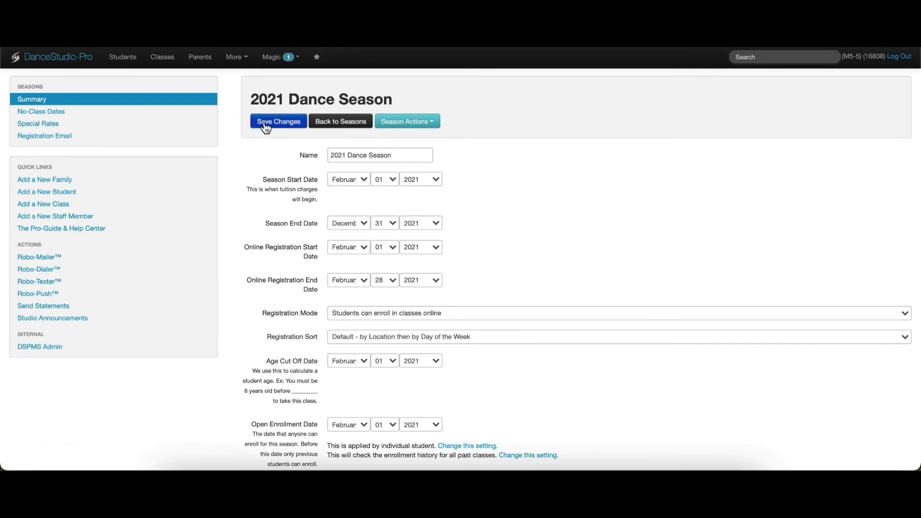
Step: Save the season settings, then from the Students page start adding a new class
click(279, 121)
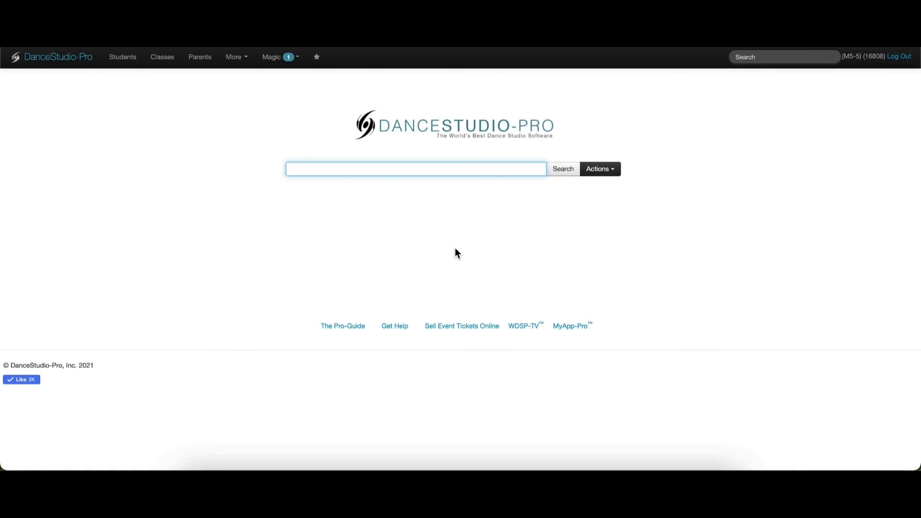
click(599, 169)
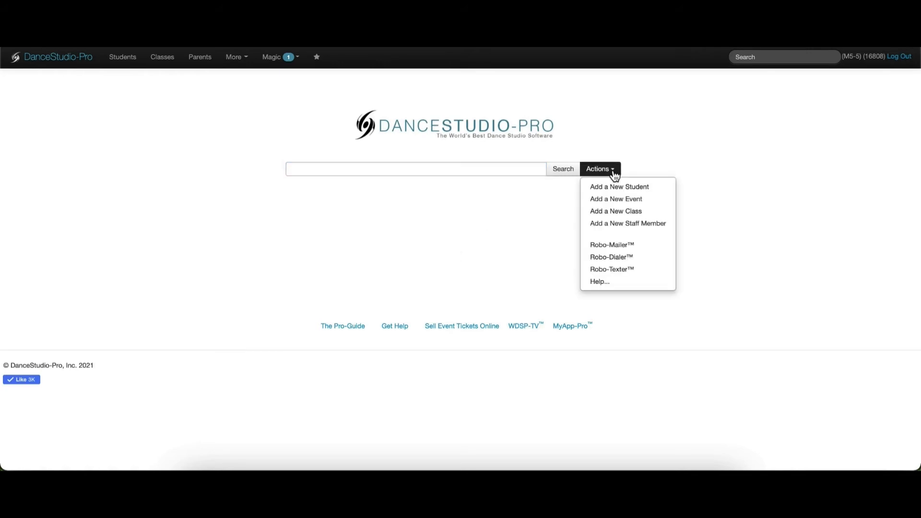
mouse_move(616, 211)
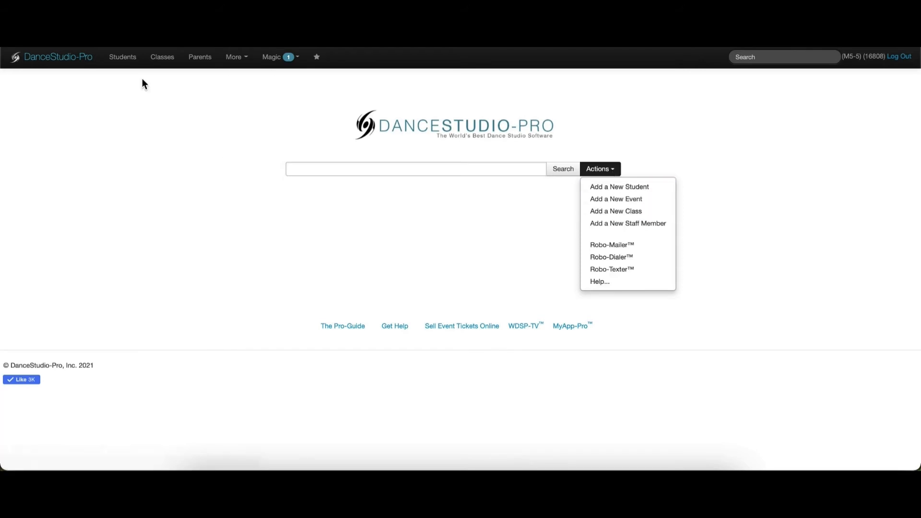
click(122, 56)
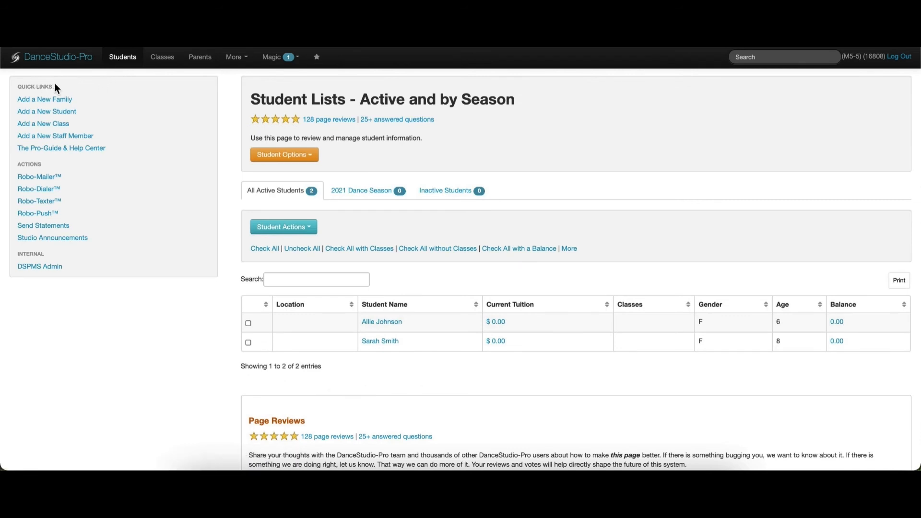
mouse_move(43, 123)
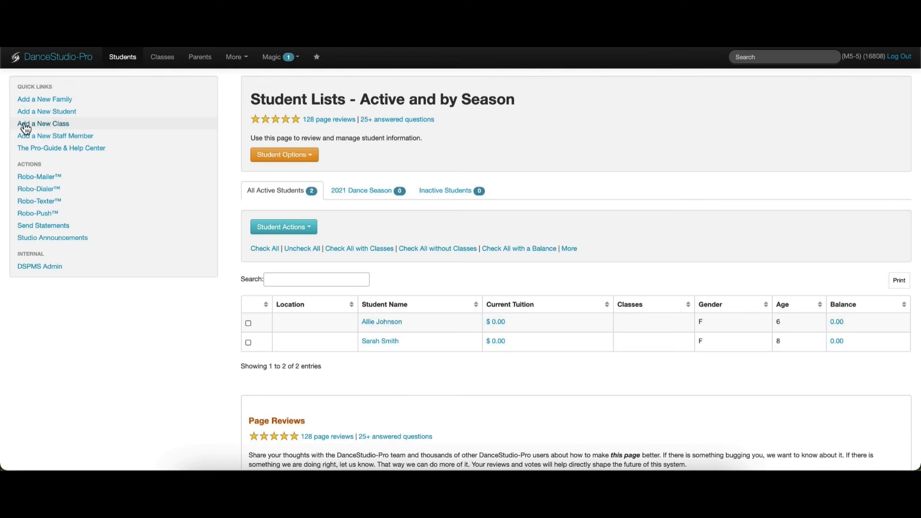
click(42, 124)
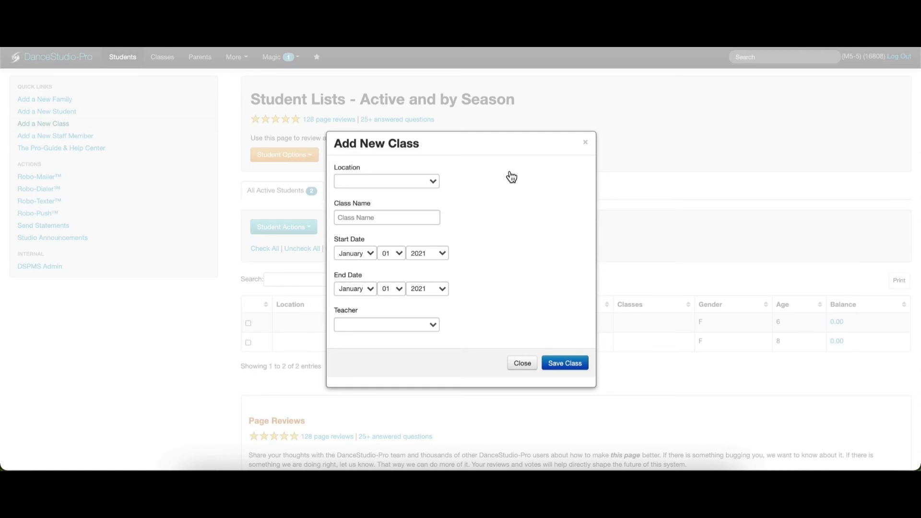
Step: Name the class Beginner Ballet and save it with default dates and teacher
text(Beginner Ballet)
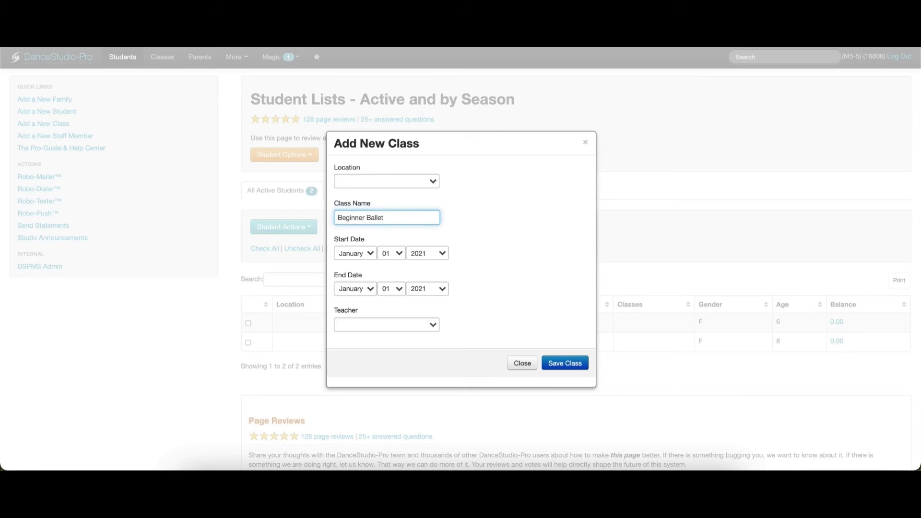
mouse_move(481, 276)
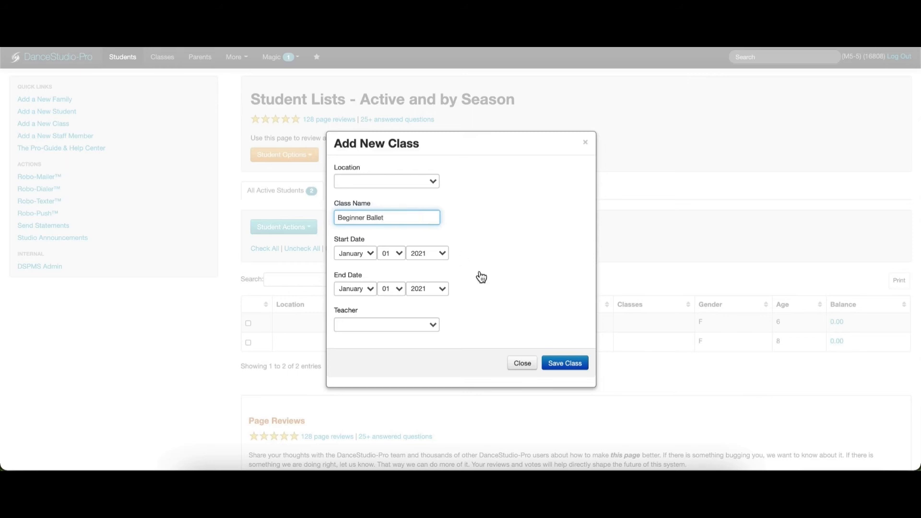
mouse_move(479, 290)
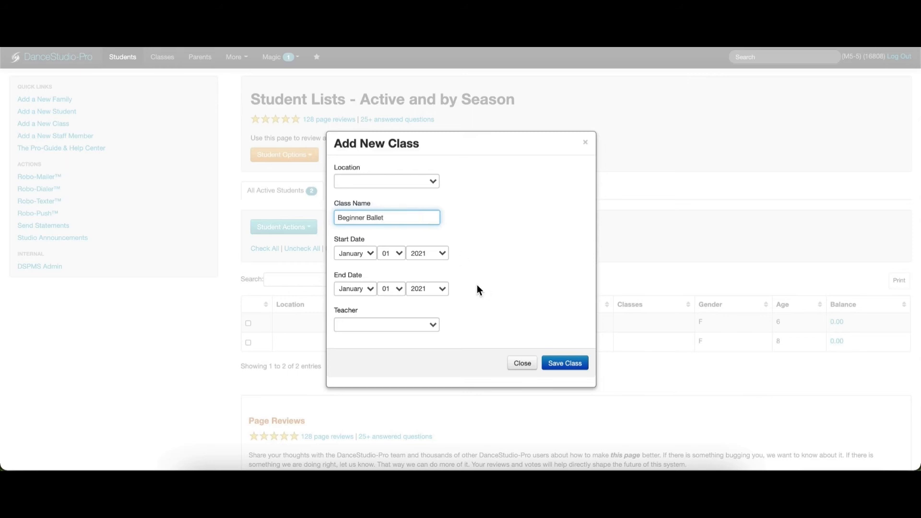
mouse_move(455, 328)
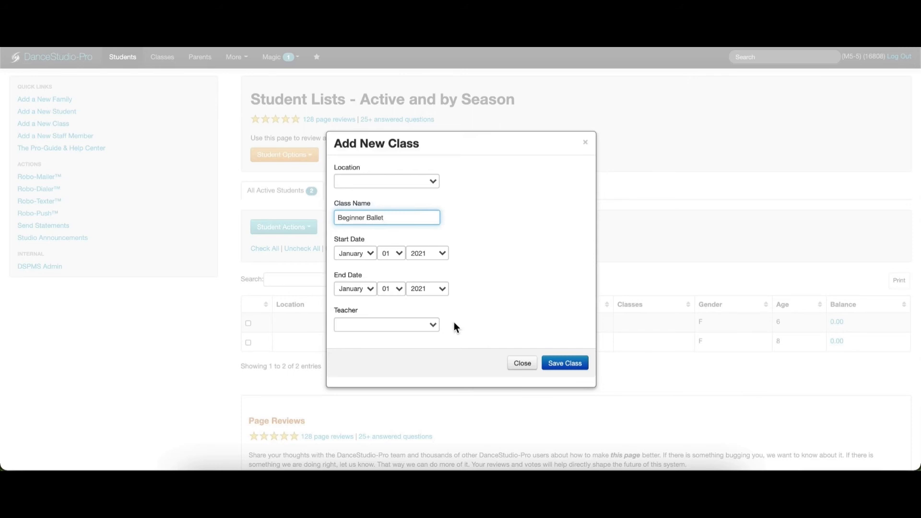
mouse_move(506, 319)
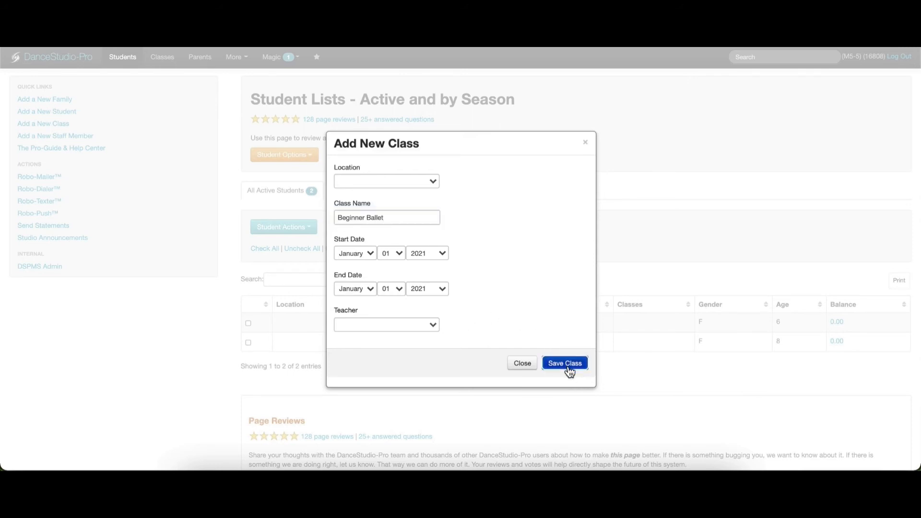
click(564, 362)
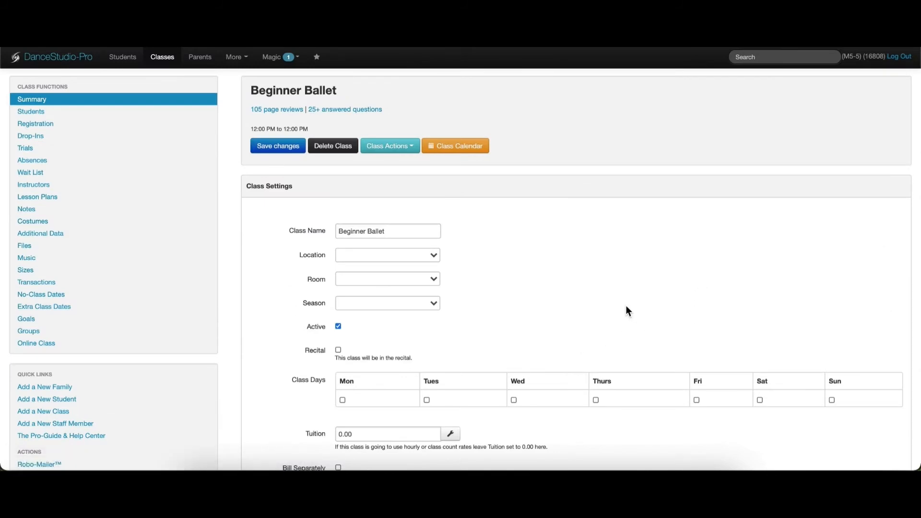
mouse_move(459, 261)
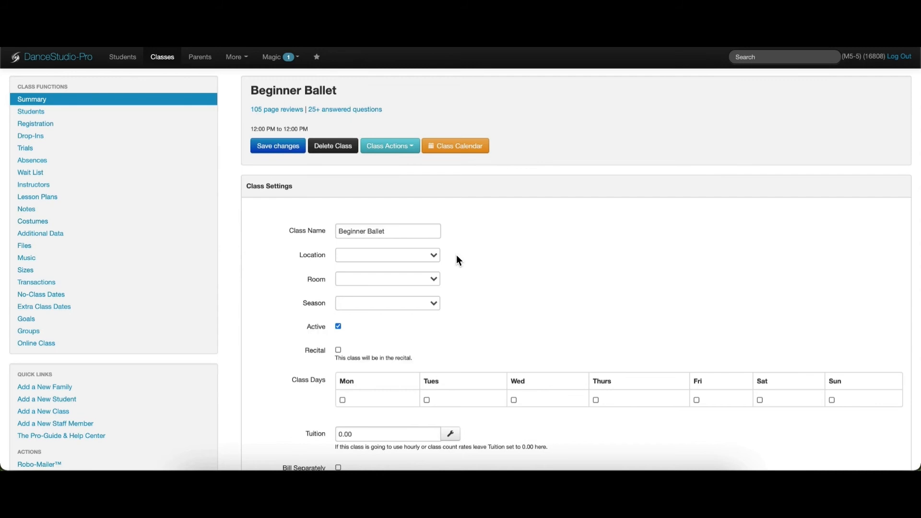
mouse_move(459, 273)
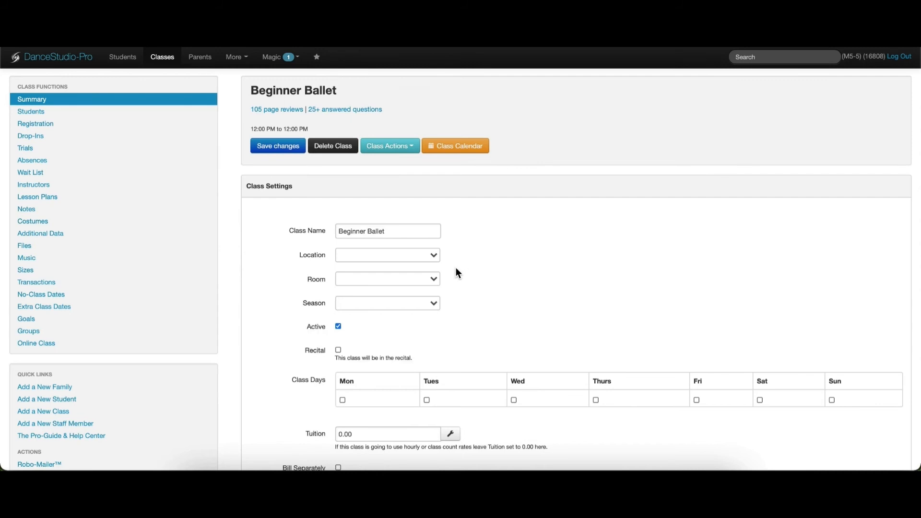
mouse_move(450, 286)
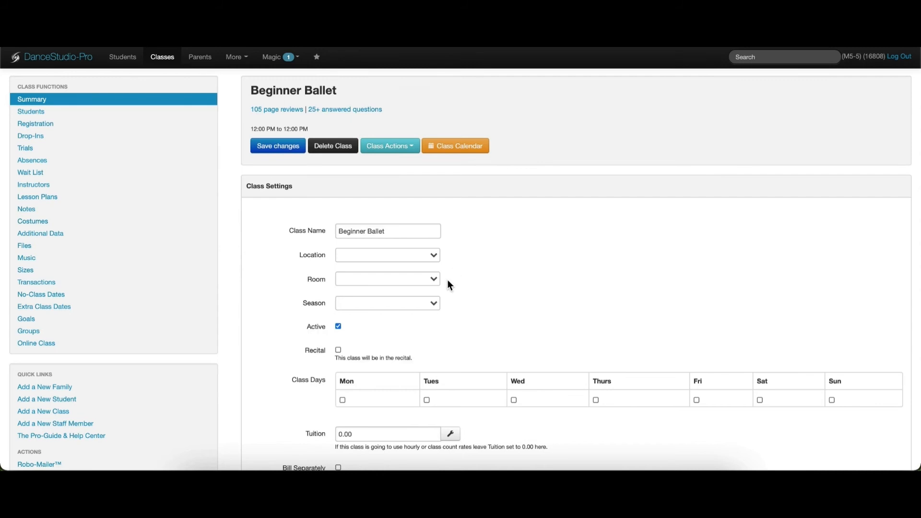
mouse_move(451, 310)
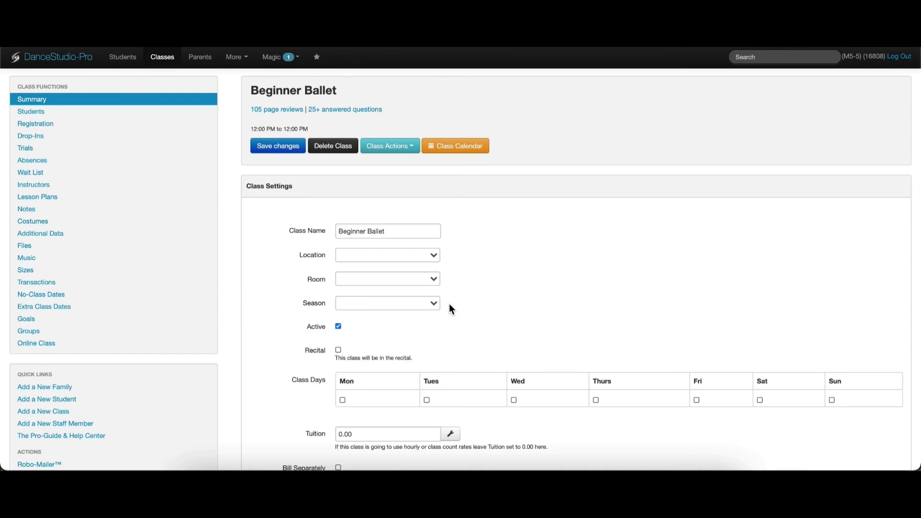
Step: Assign Beginner Ballet to 2021 Dance Season and adopt the season's dates
click(387, 303)
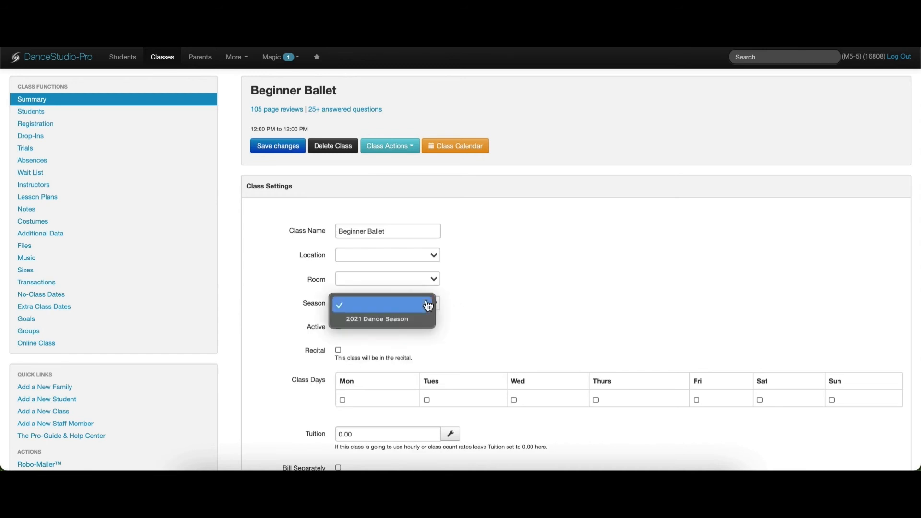
mouse_move(377, 318)
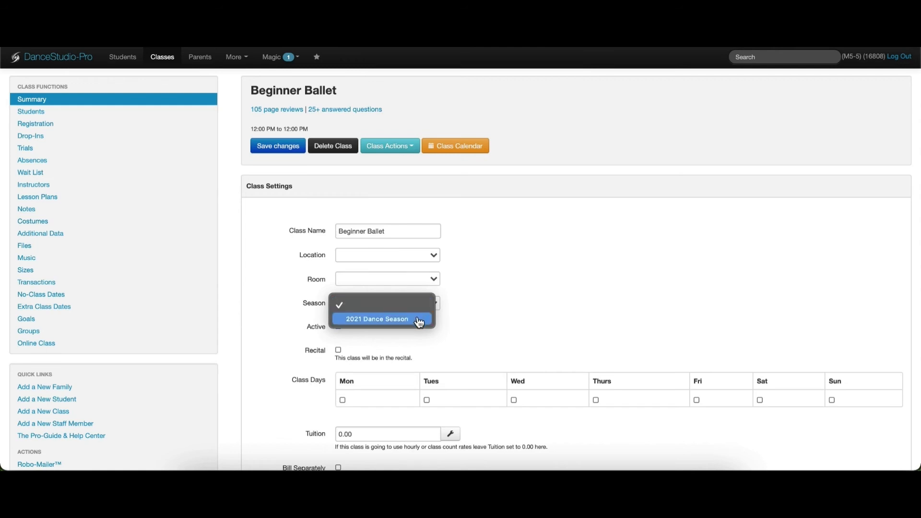
click(376, 319)
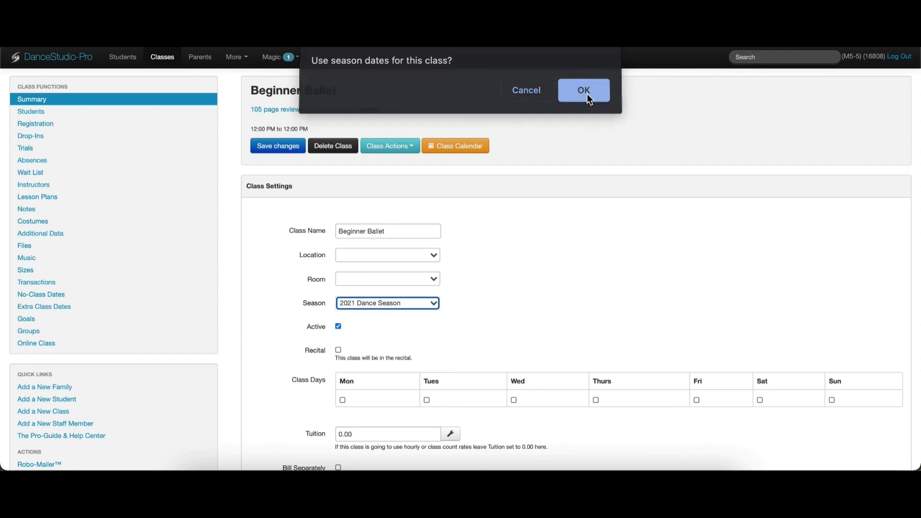
click(583, 90)
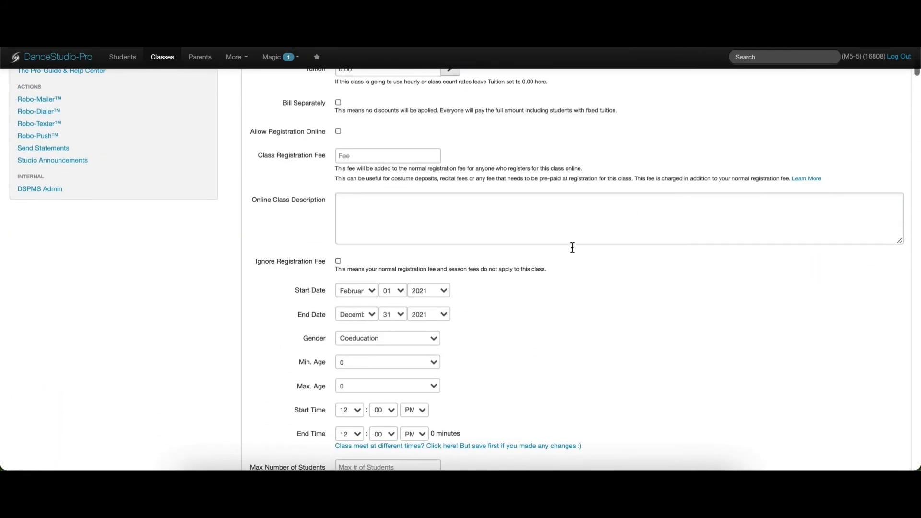
mouse_move(492, 333)
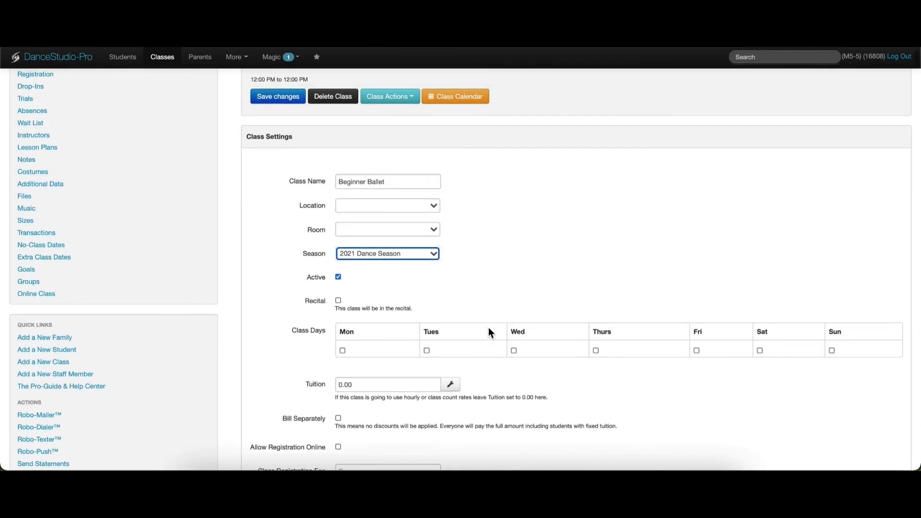
mouse_move(445, 284)
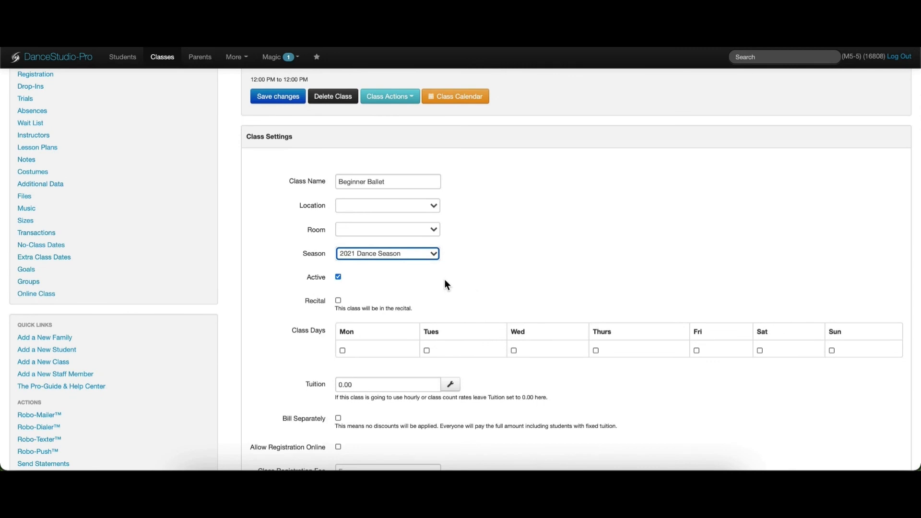
mouse_move(338, 302)
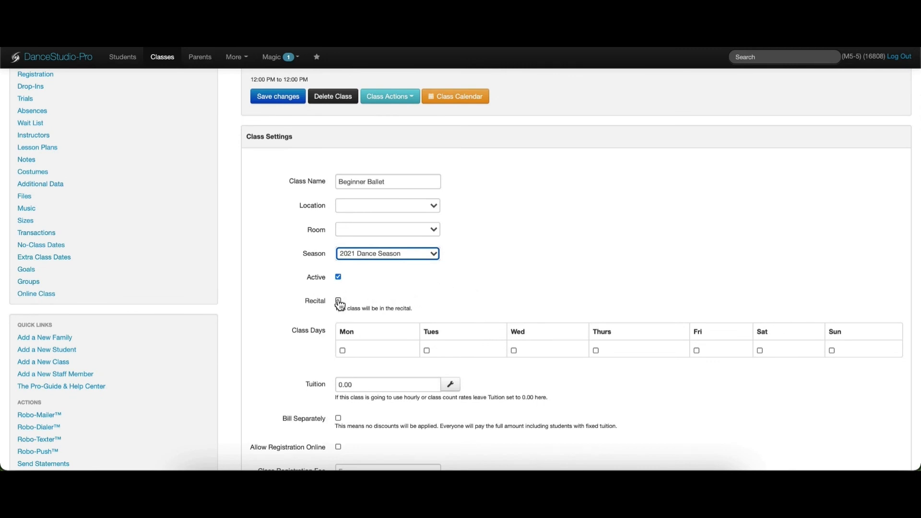
Step: Mark Beginner Ballet as a Monday recital class with online registration allowed
click(337, 301)
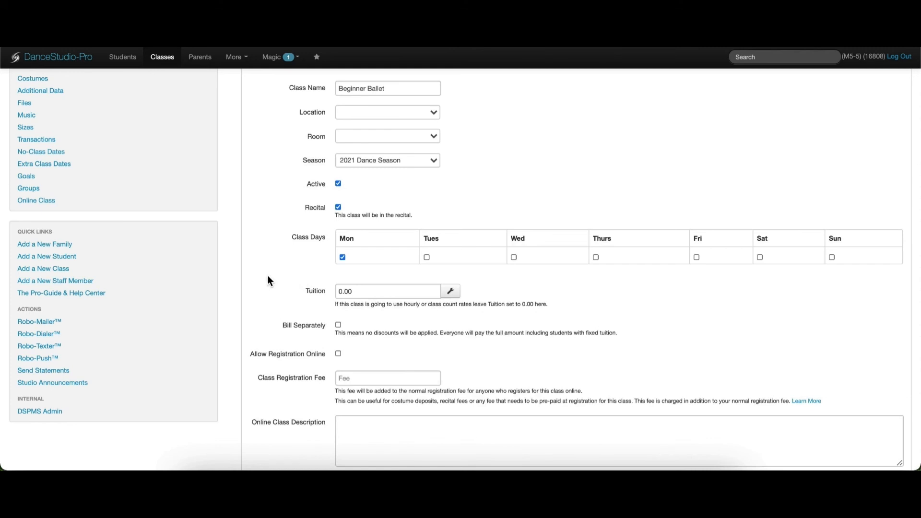
scroll(down, 3)
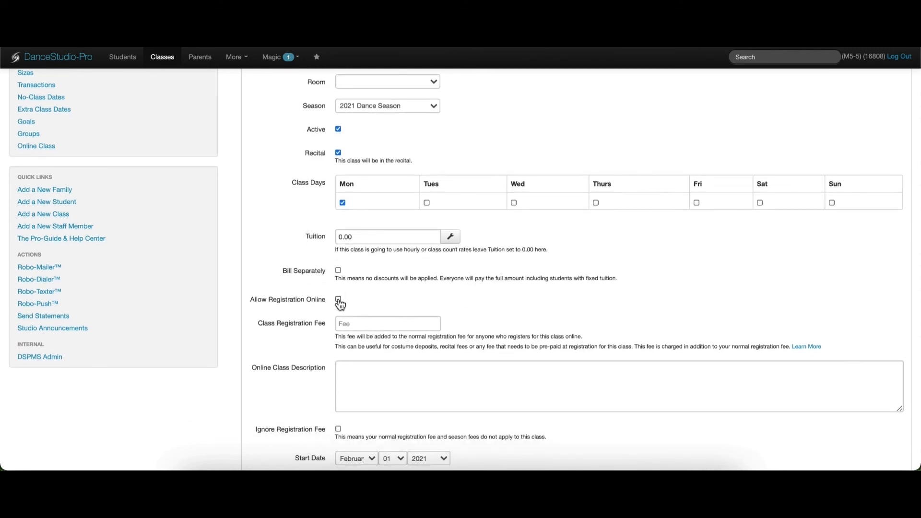
click(338, 300)
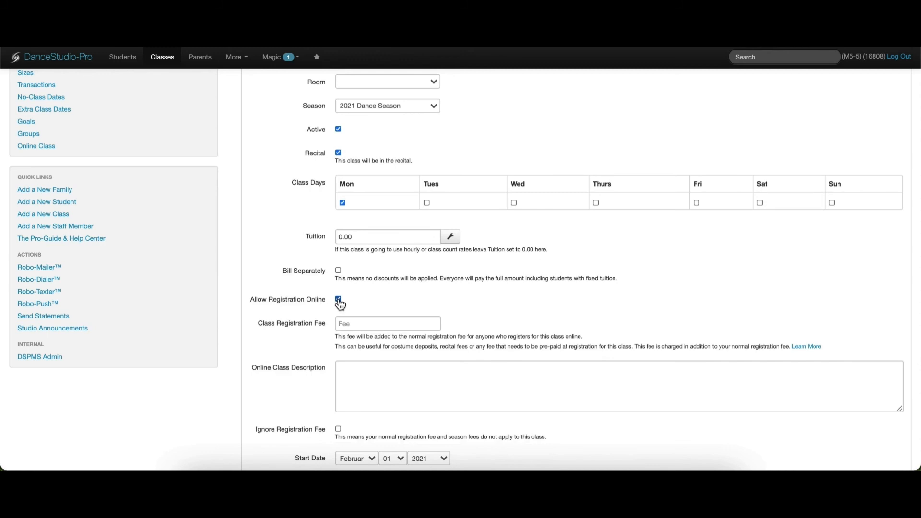
scroll(down, 3)
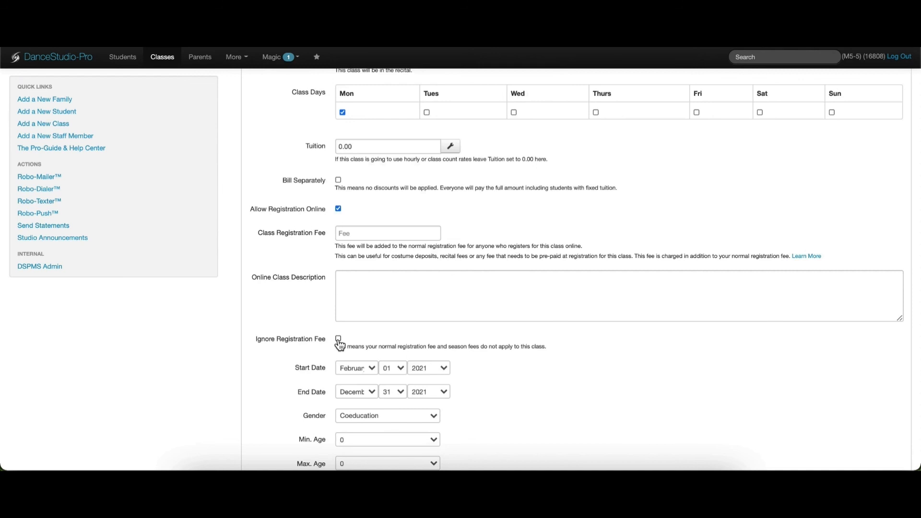
scroll(down, 3)
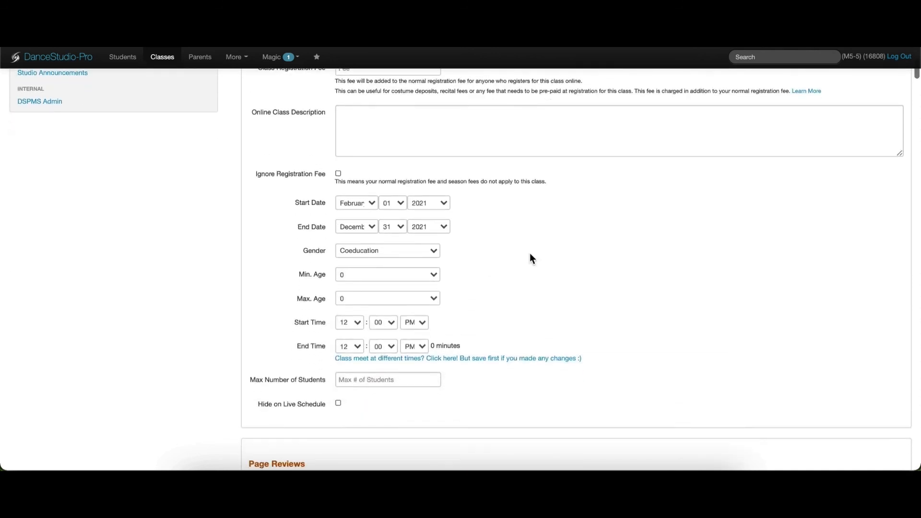
mouse_move(489, 291)
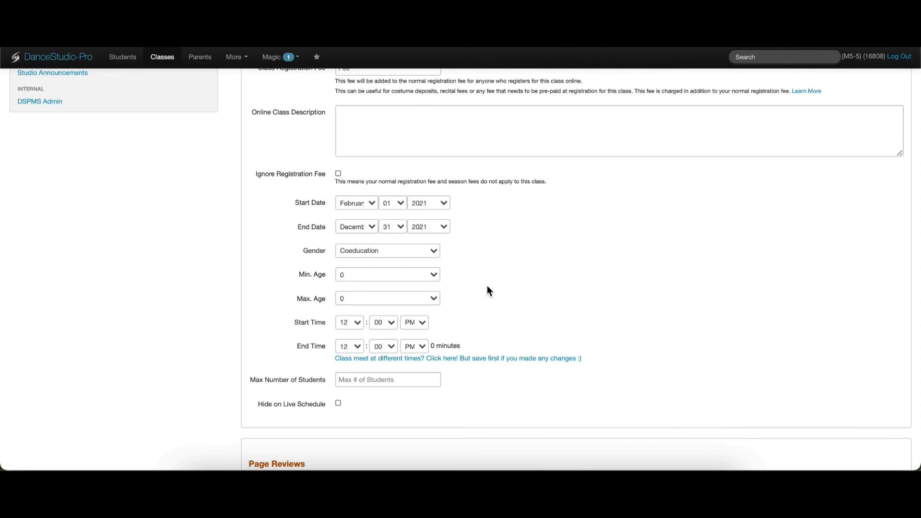
mouse_move(476, 301)
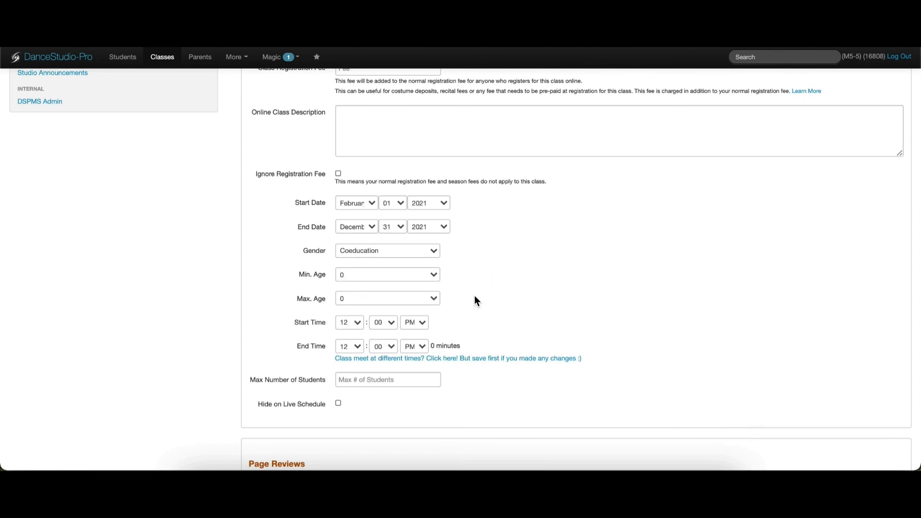
mouse_move(503, 361)
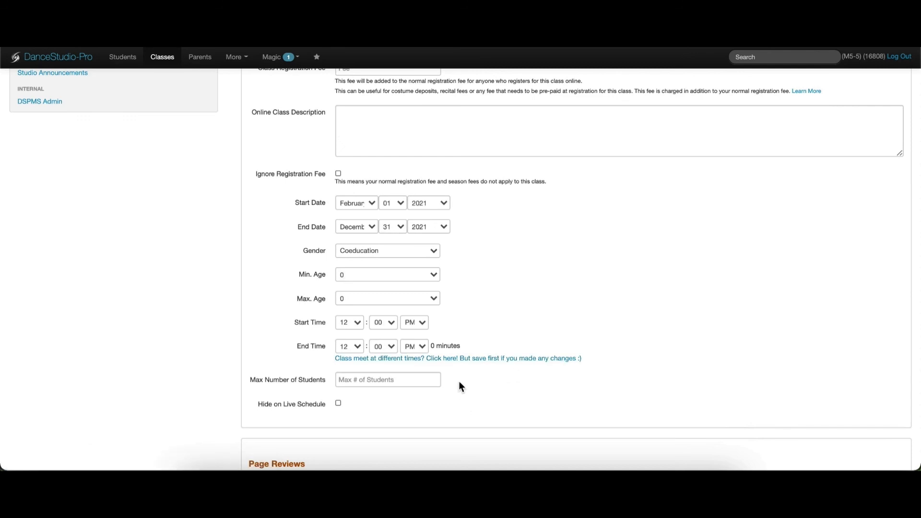
mouse_move(453, 382)
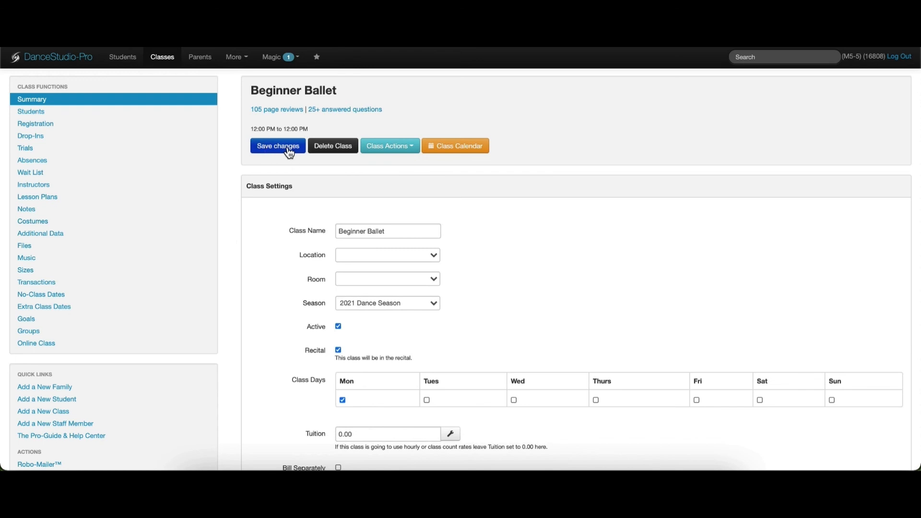
Step: Save Beginner Ballet's settings and confirm it in the Active Classes list (Mondays, Feb 1 to Dec 31)
click(278, 146)
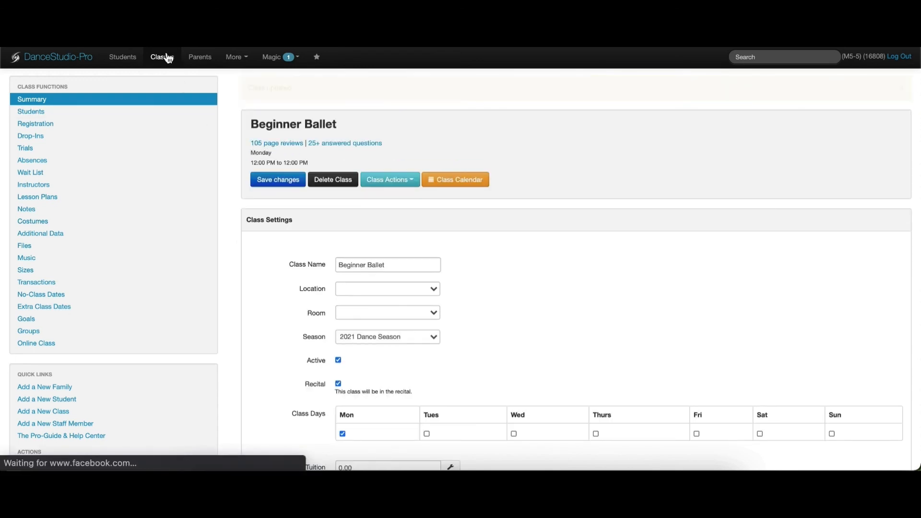
click(160, 56)
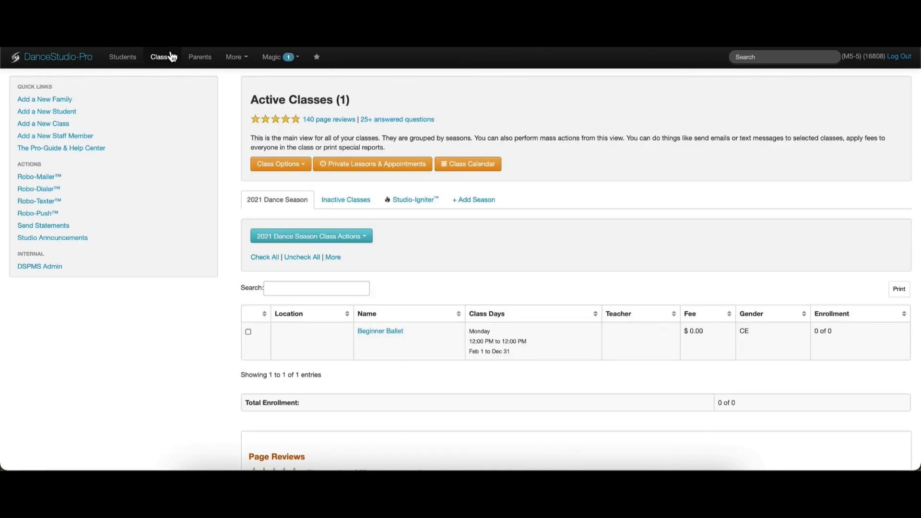
mouse_move(284, 188)
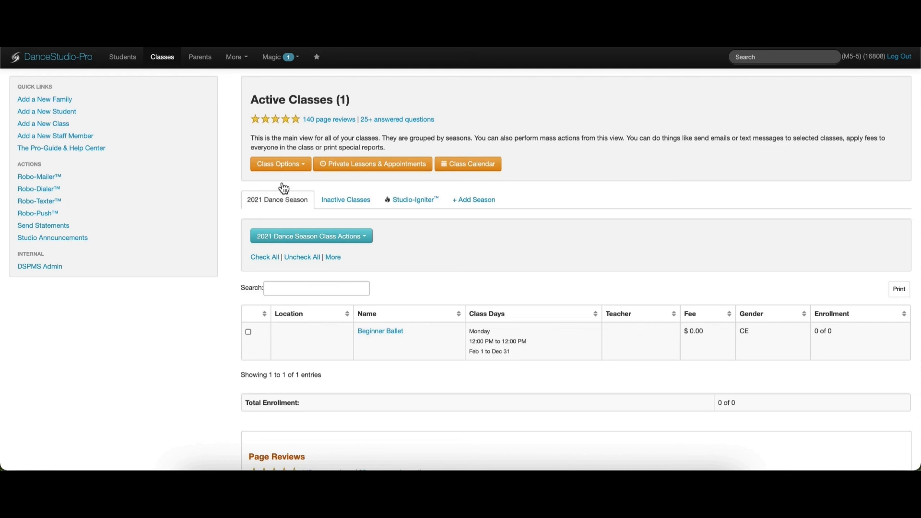
mouse_move(380, 331)
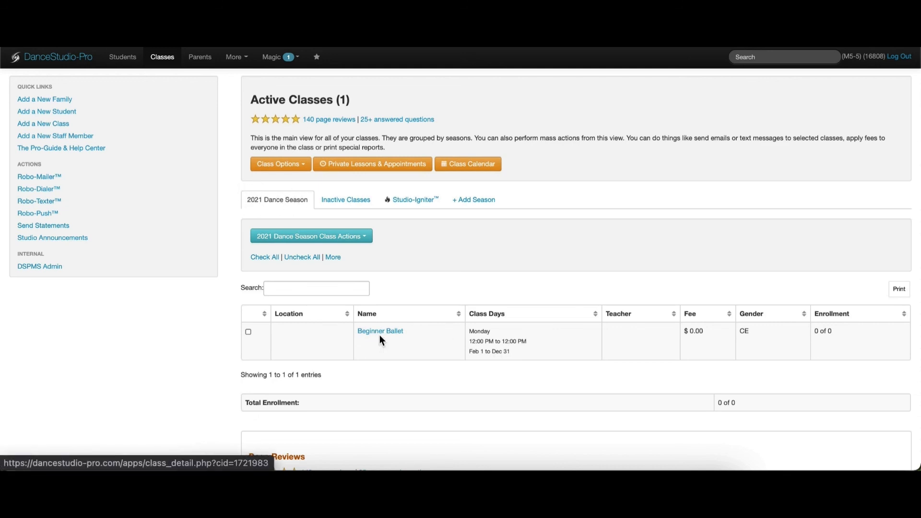
mouse_move(382, 351)
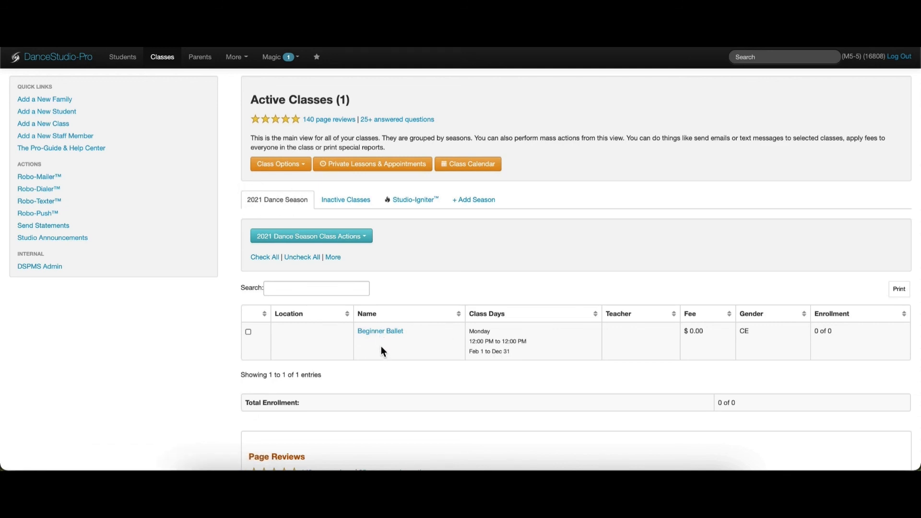